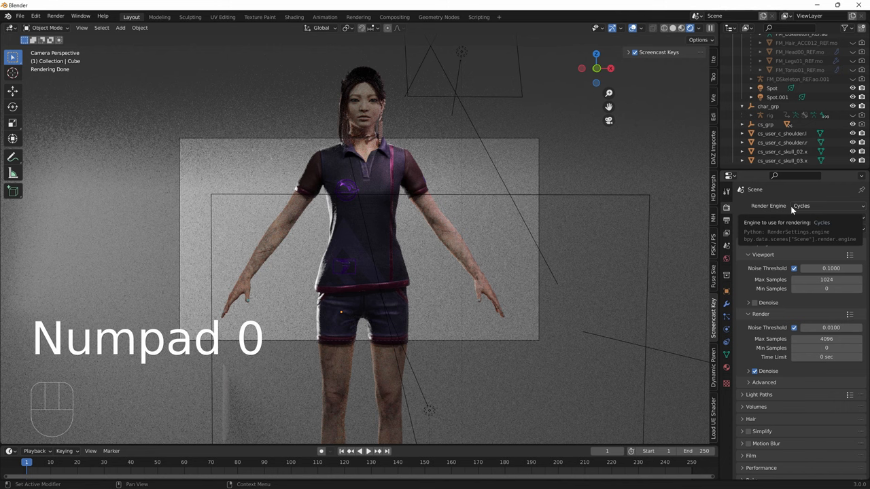
Check the camera view and keep Cycles as the render engine.
key("KP_0")
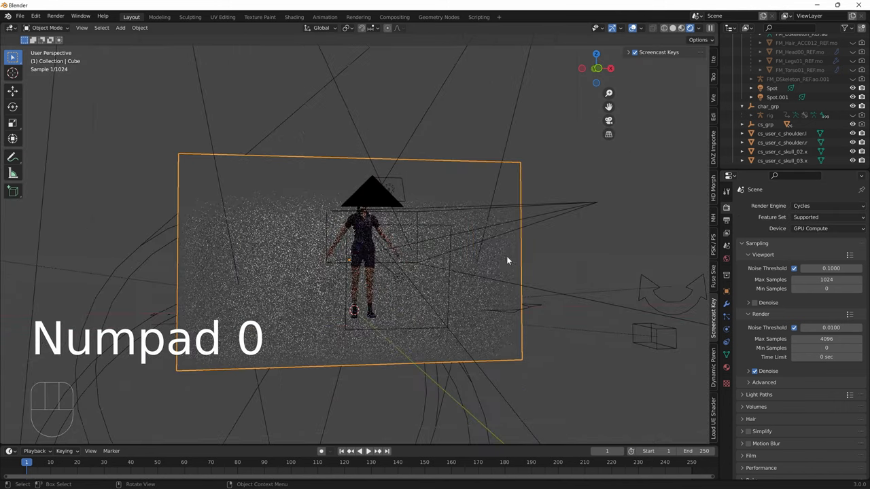
key("KP_0")
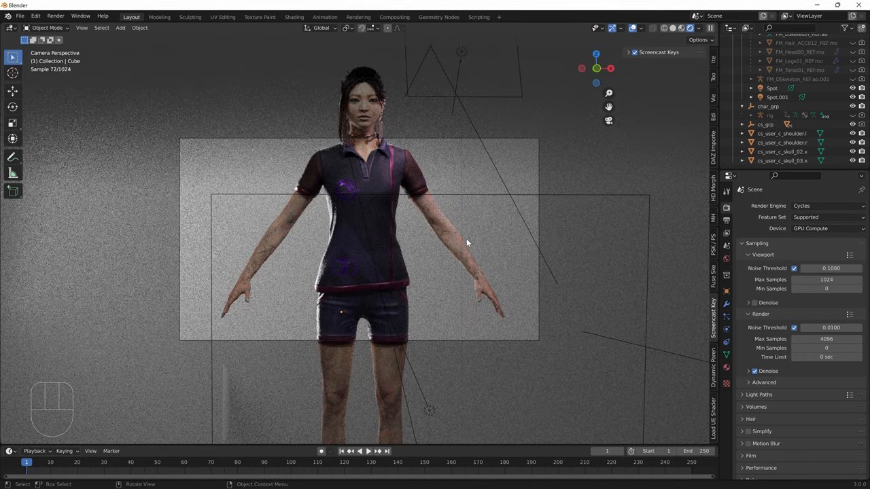
left_click(725, 207)
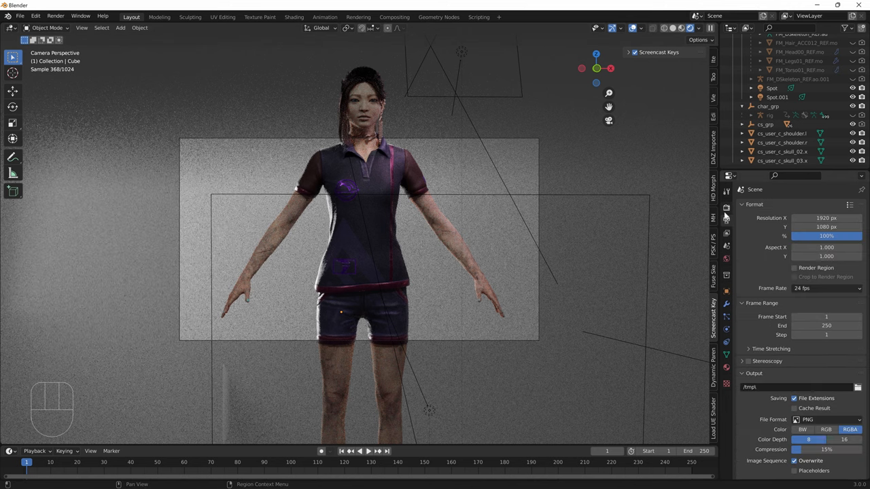
left_click(725, 207)
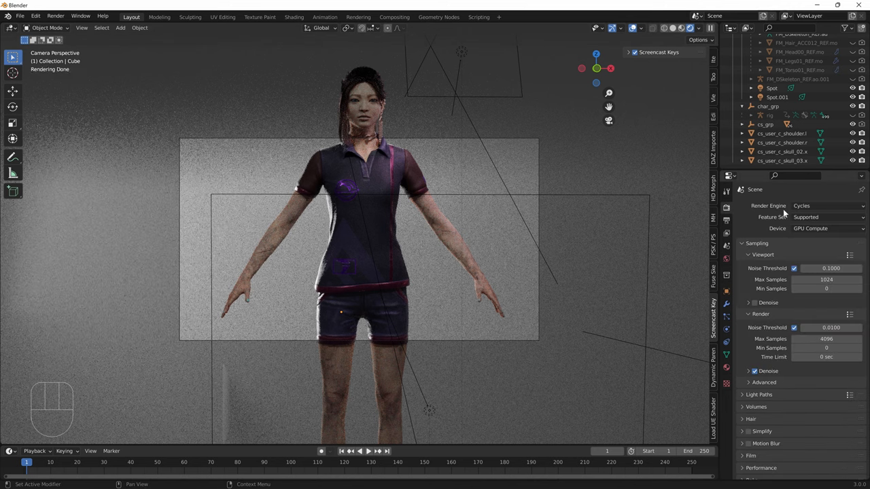
left_click(826, 205)
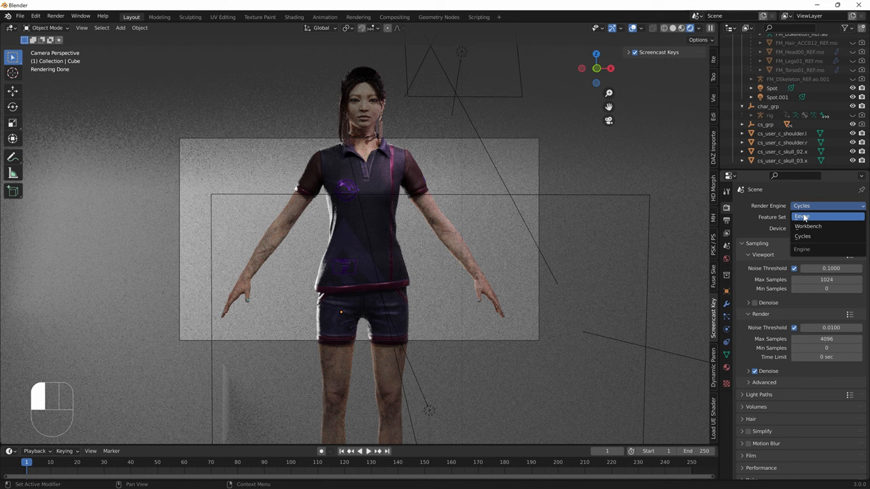
left_click(805, 217)
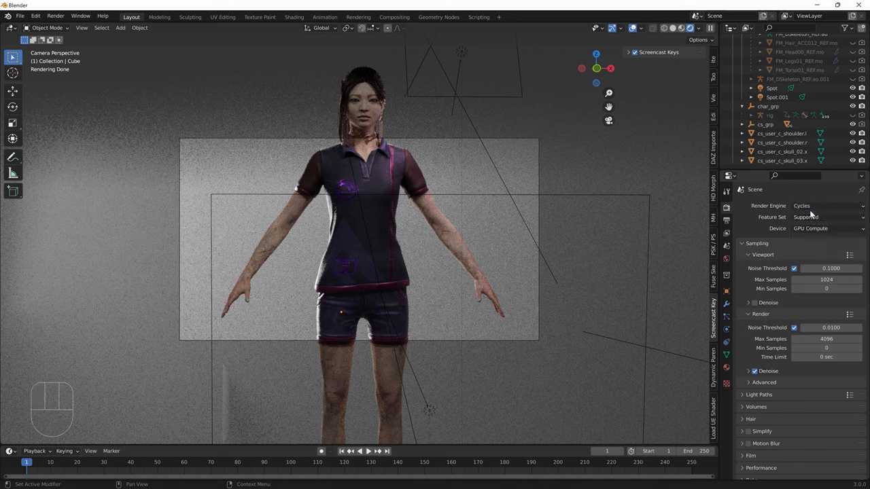
mouse_move(809, 206)
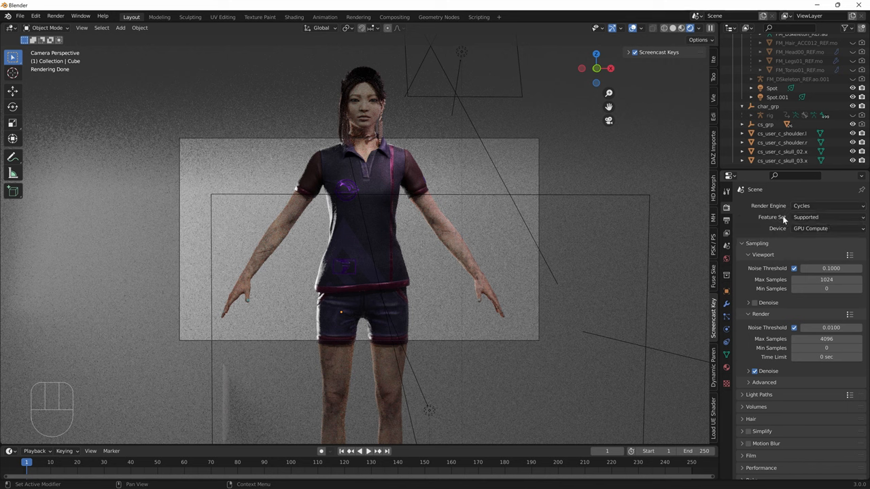
left_click(828, 205)
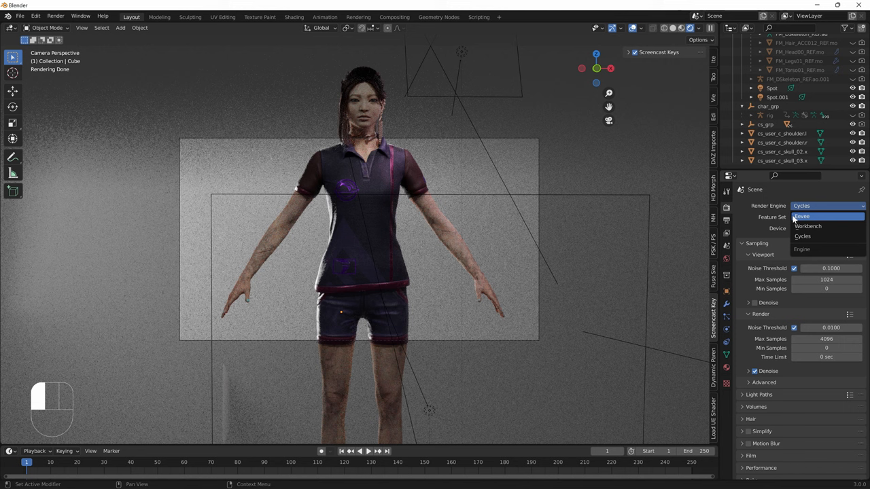
left_click(802, 235)
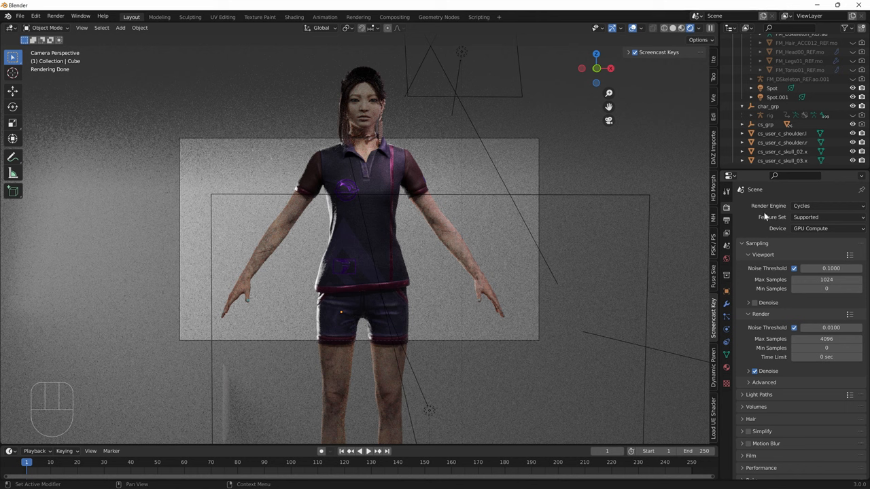
mouse_move(768, 223)
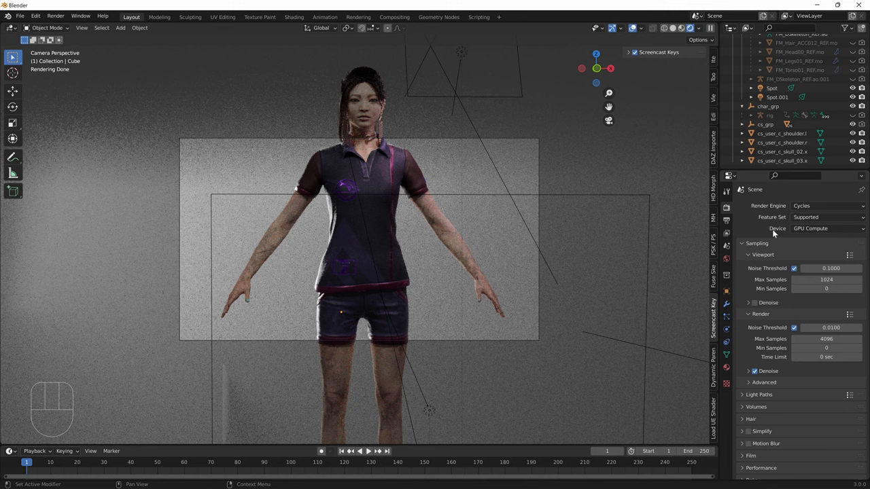
Keep GPU Compute as the rendering device and bring up Blender Preferences.
left_click(827, 228)
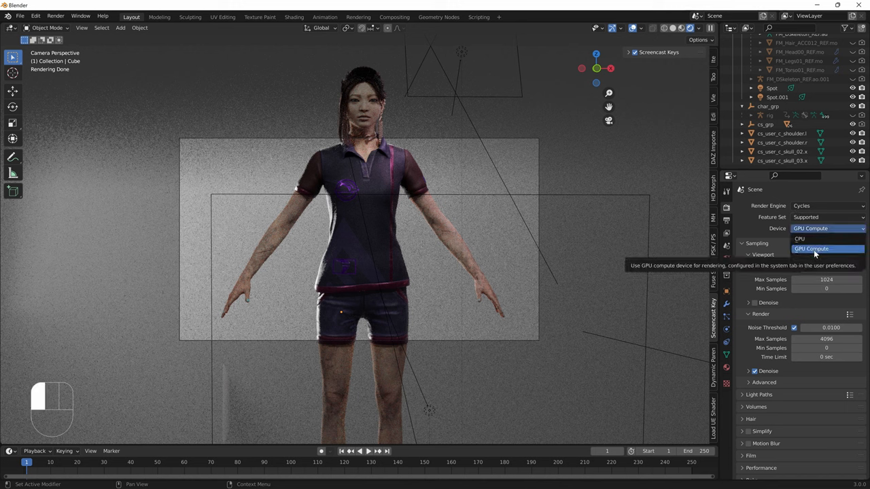
left_click(810, 249)
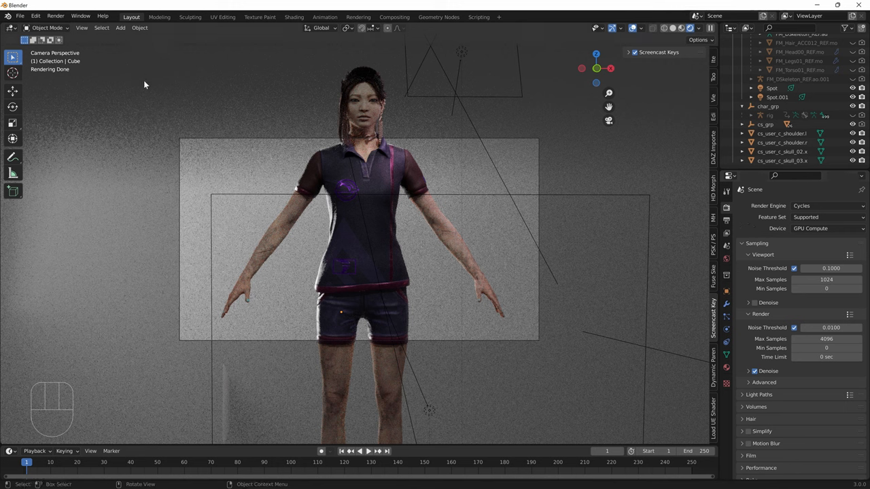
left_click(34, 16)
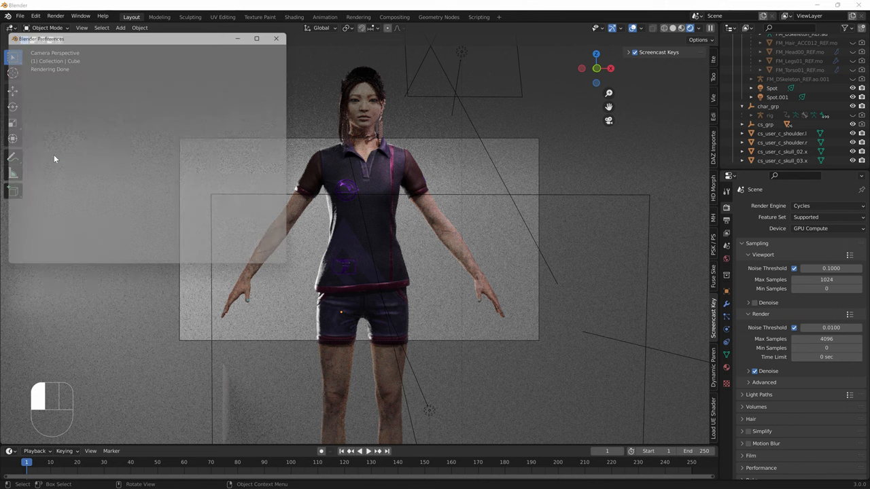
In System preferences, try OptiX, then keep CUDA with GPU and CPU enabled and close.
left_click(18, 175)
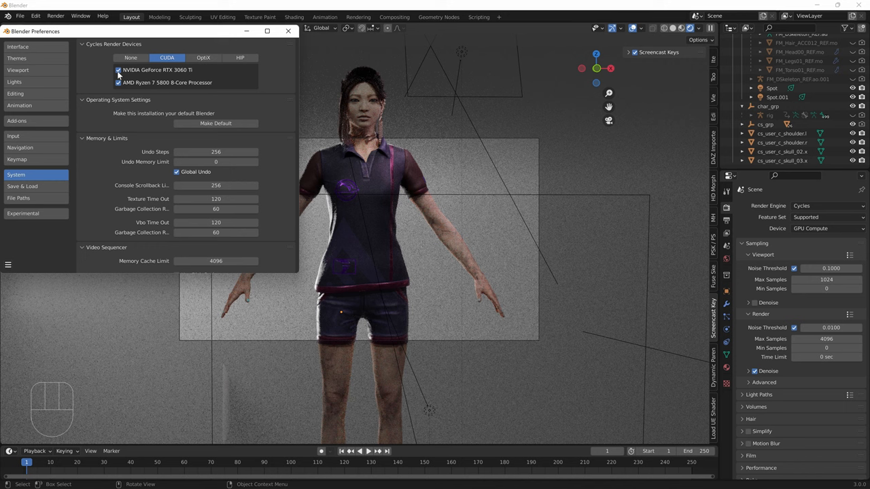
mouse_move(198, 82)
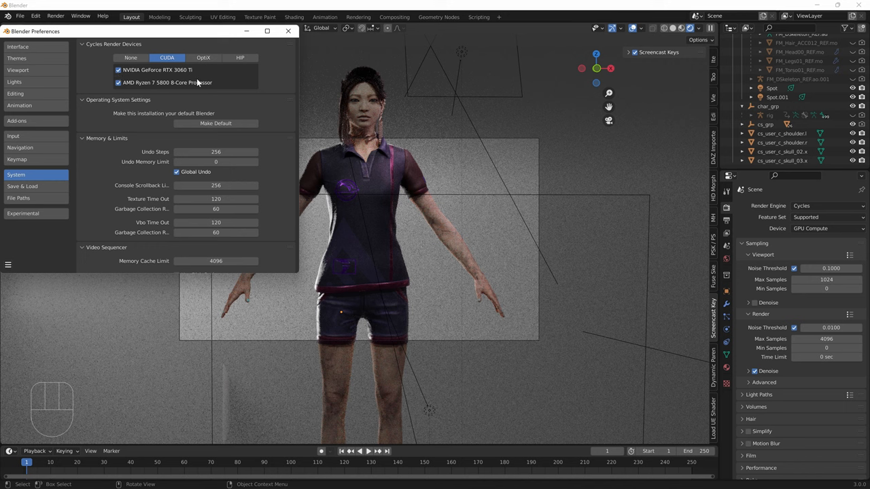
left_click(203, 57)
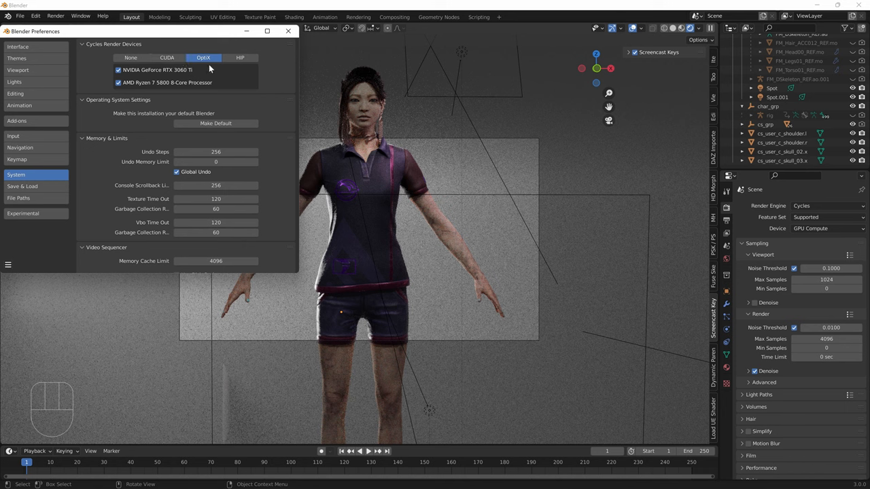
left_click(167, 57)
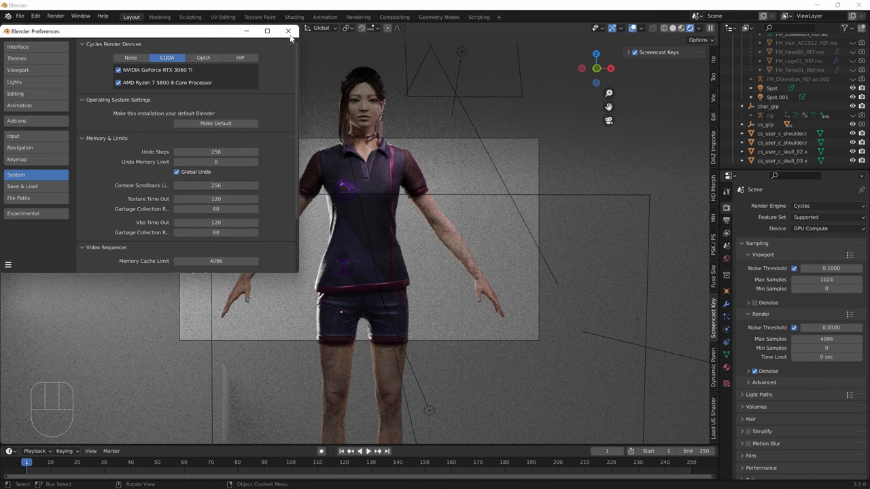
left_click(287, 32)
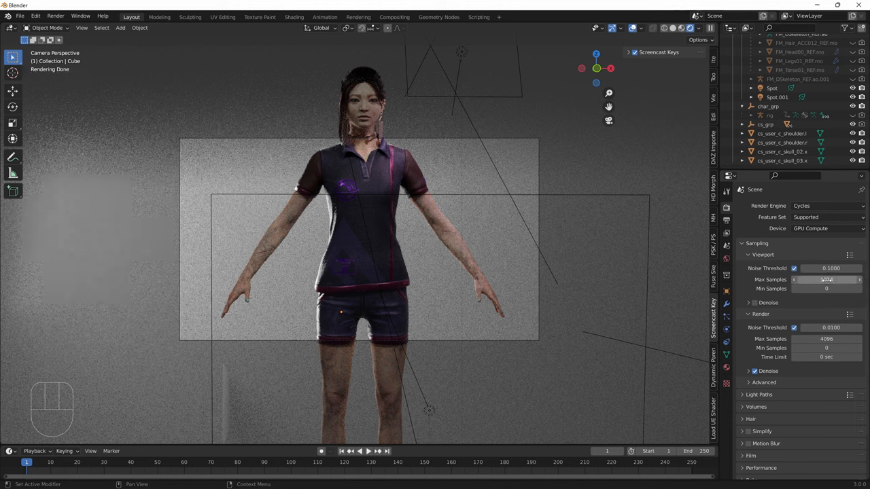
mouse_move(825, 280)
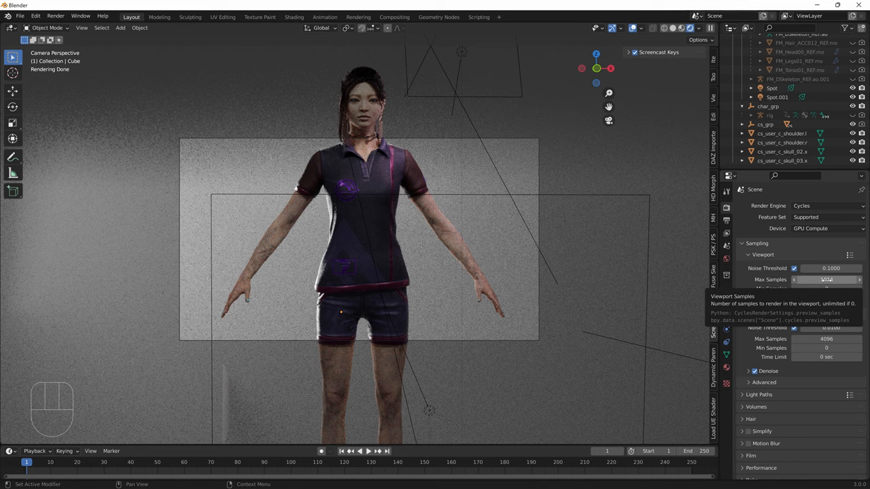
Lower Cycles sampling to 32 viewport max samples and 128 render max samples.
left_click(826, 279)
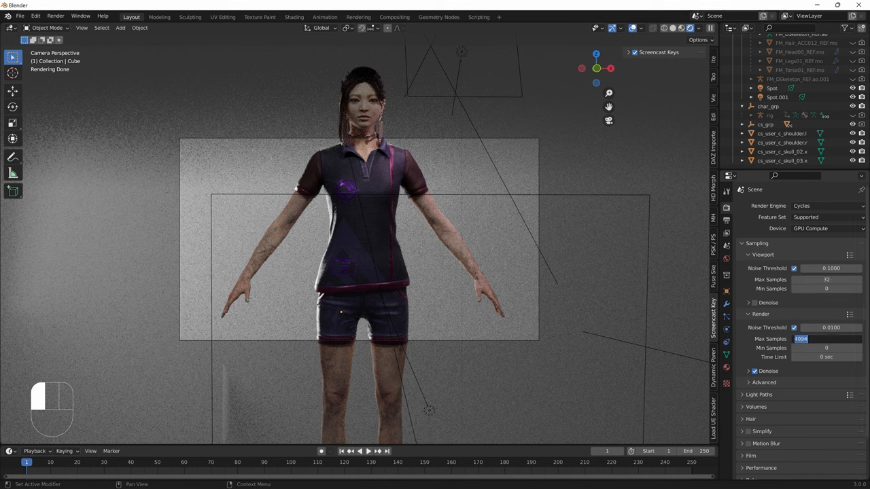
type("128")
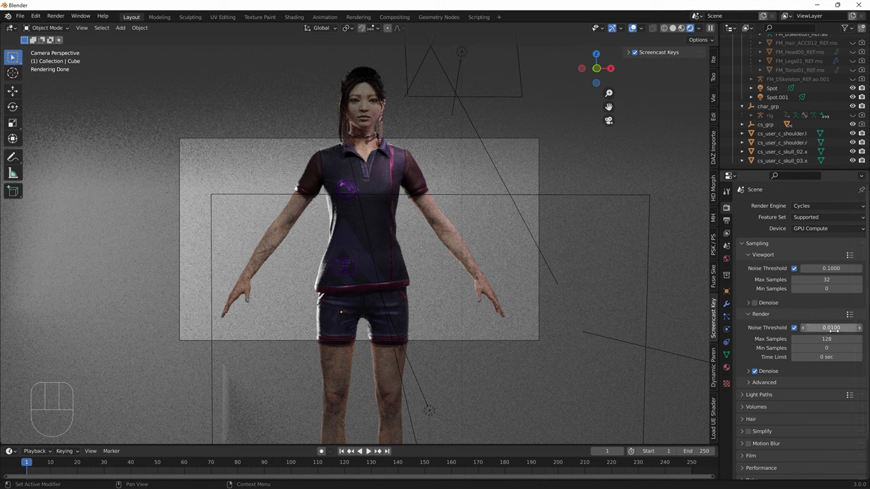
mouse_move(826, 338)
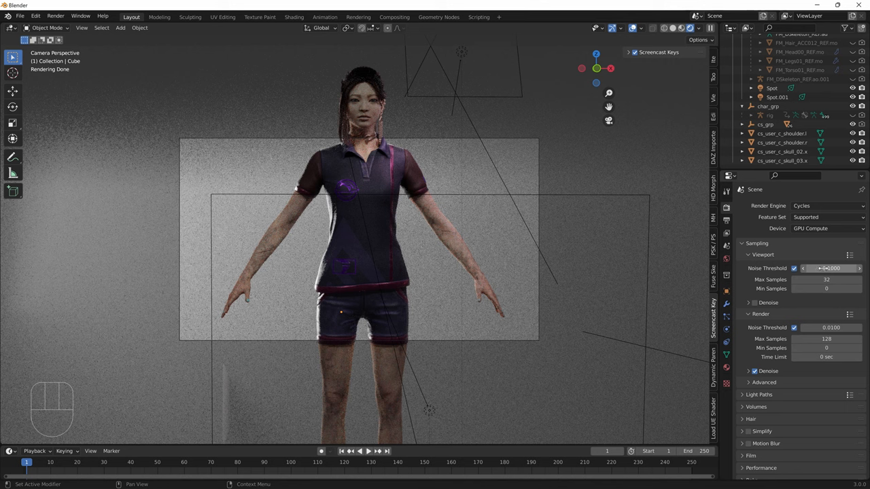
mouse_move(831, 268)
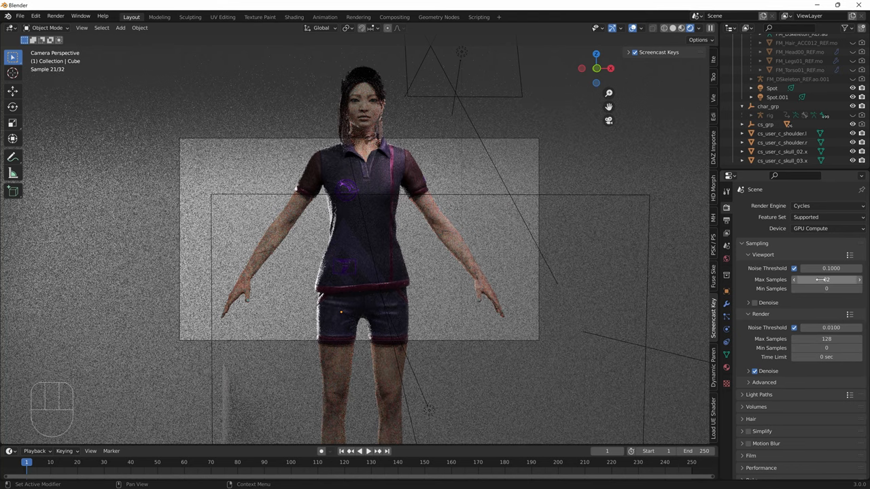
Restore the Render Noise Threshold field to its default value.
right_click(831, 268)
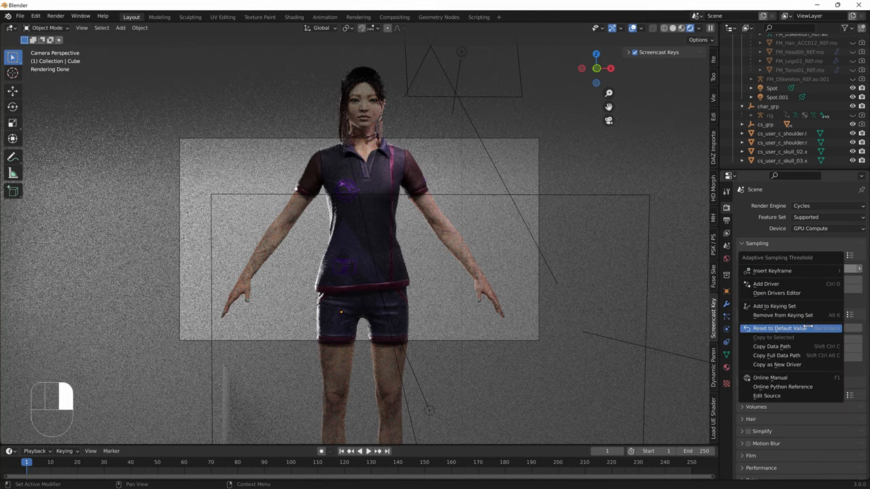
left_click(780, 329)
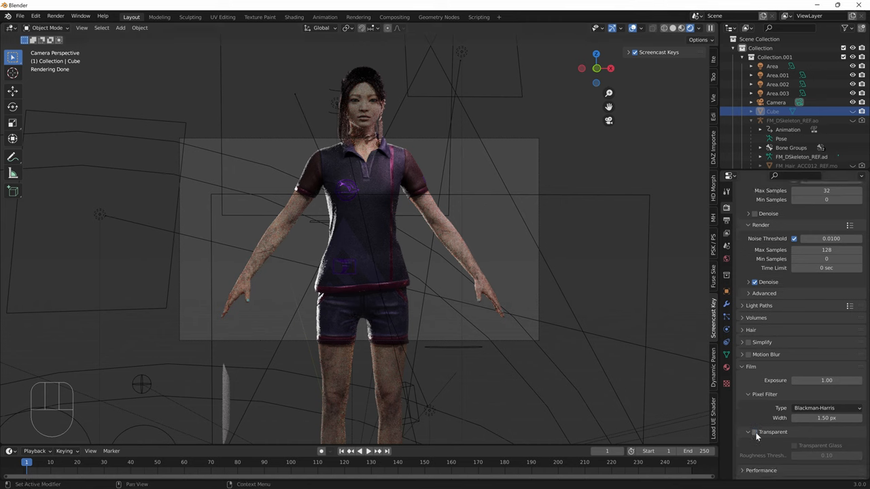
Enable Film Transparent so the character renders over a transparent background.
left_click(754, 432)
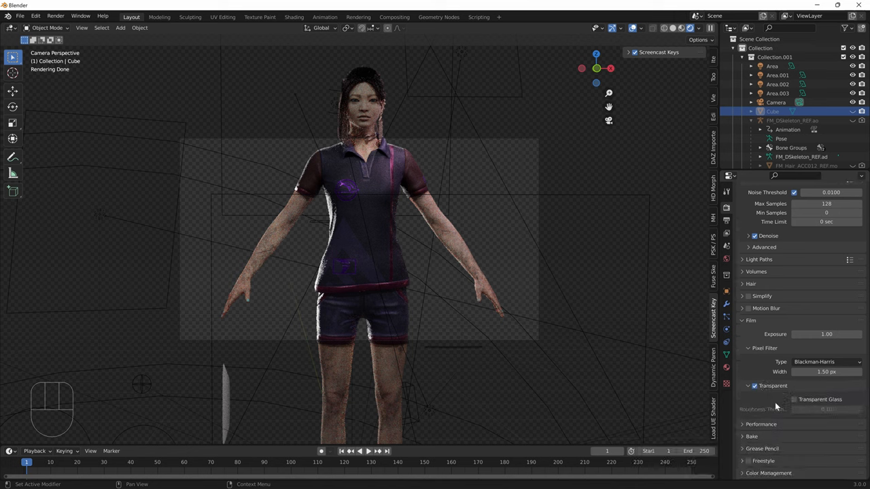
scroll("down", 3)
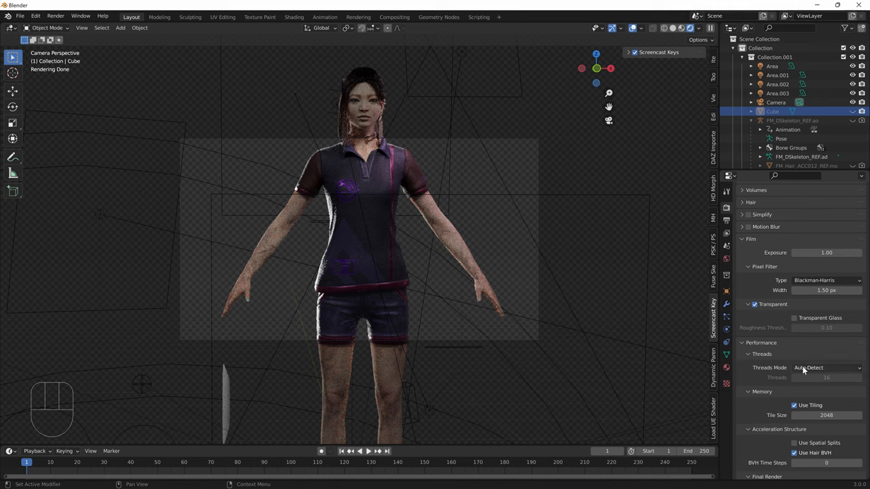
mouse_move(781, 387)
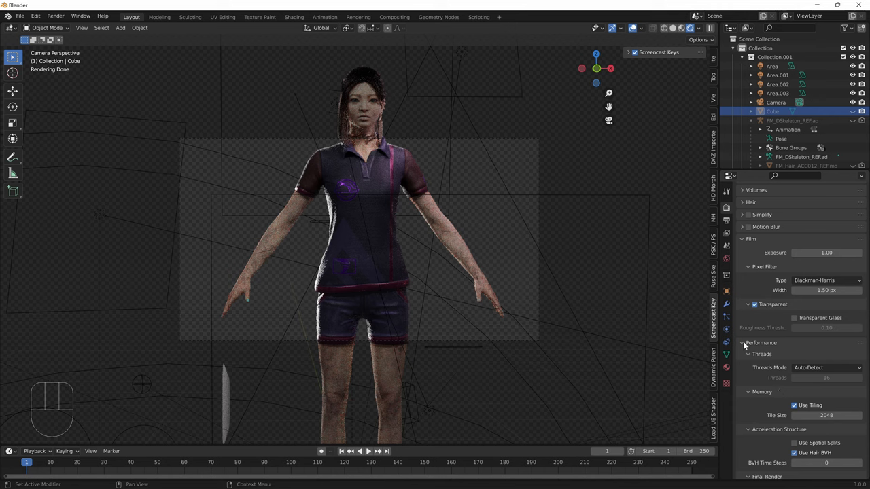
left_click(742, 343)
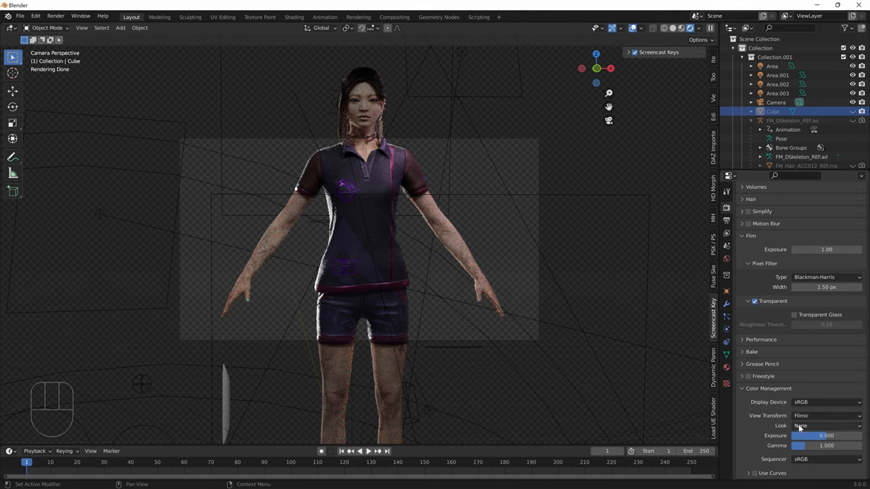
Set the Color Management Look to Medium High Contrast over the Filmic transform.
left_click(826, 426)
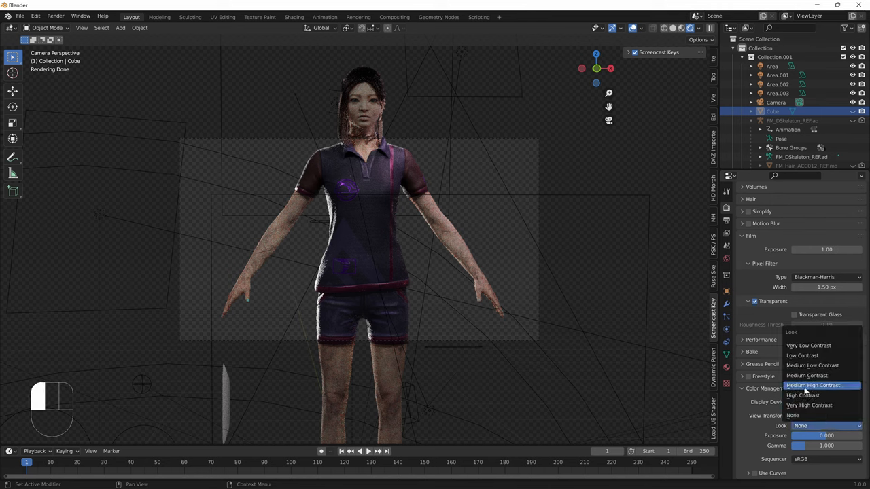
left_click(813, 386)
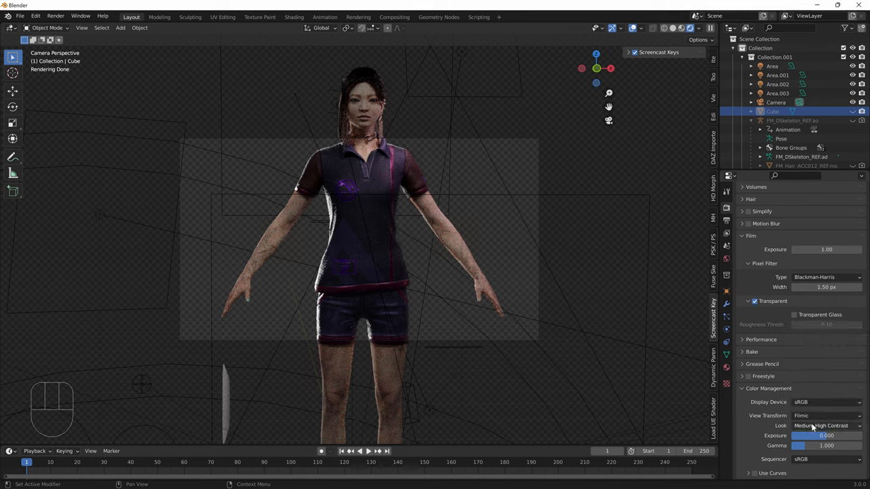
left_click(826, 425)
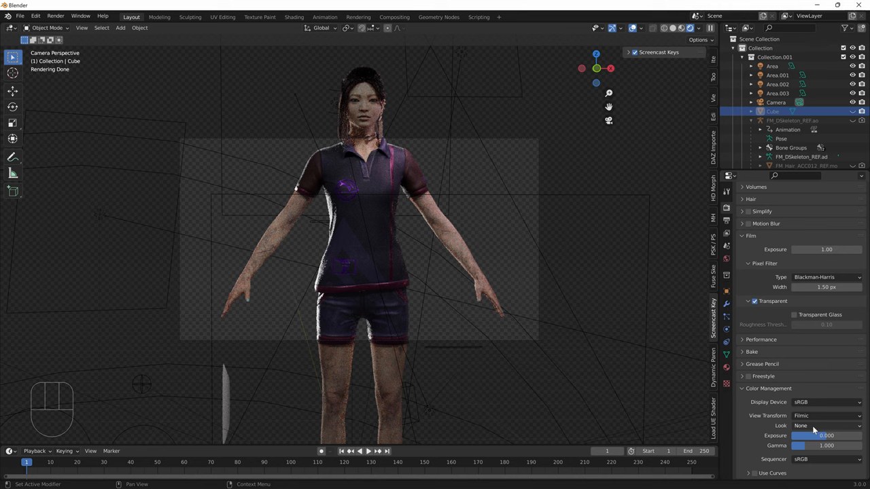
mouse_move(812, 425)
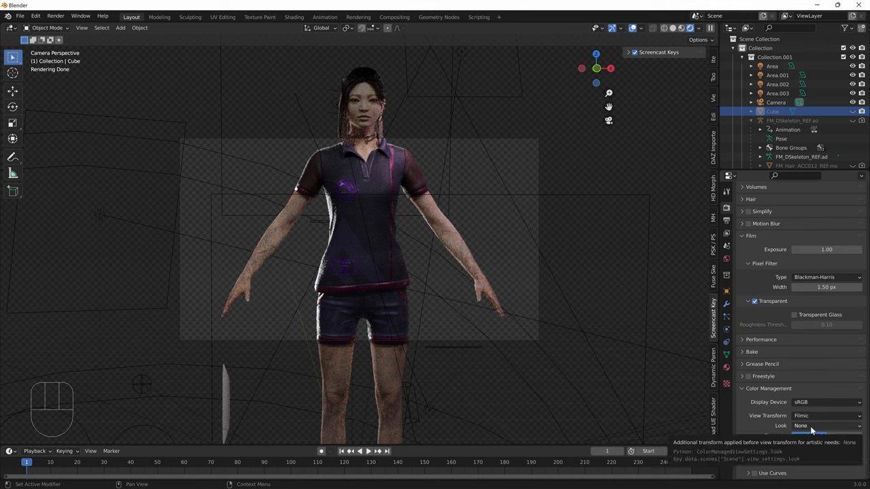
left_click(825, 425)
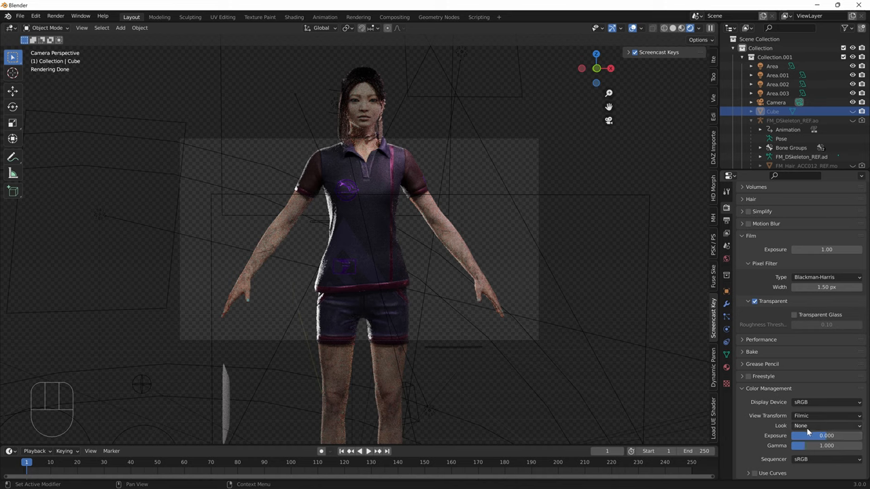
left_click(825, 425)
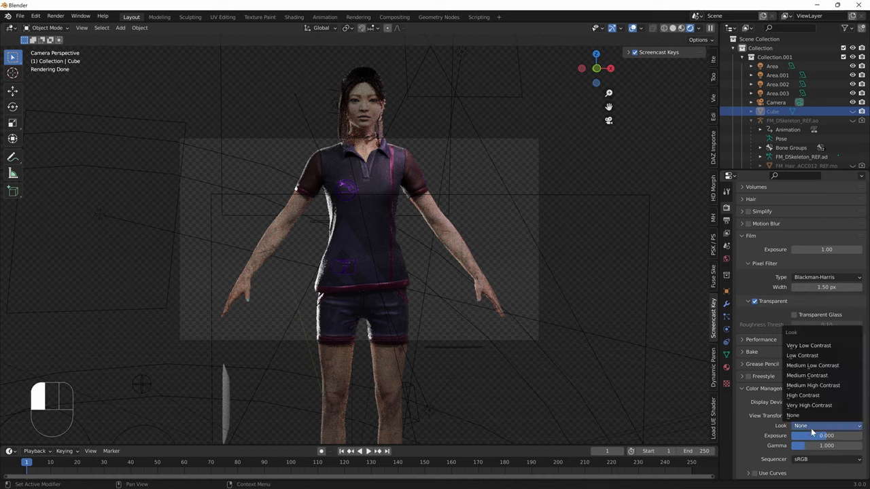
left_click(812, 385)
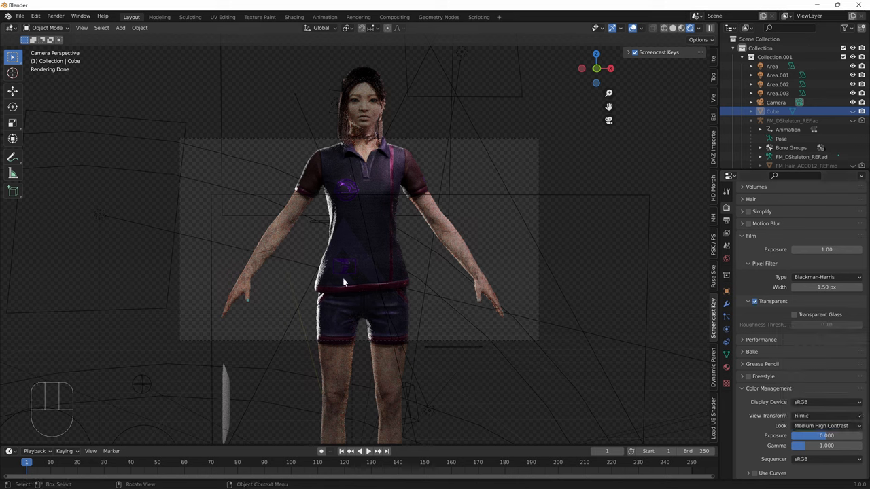
mouse_move(261, 133)
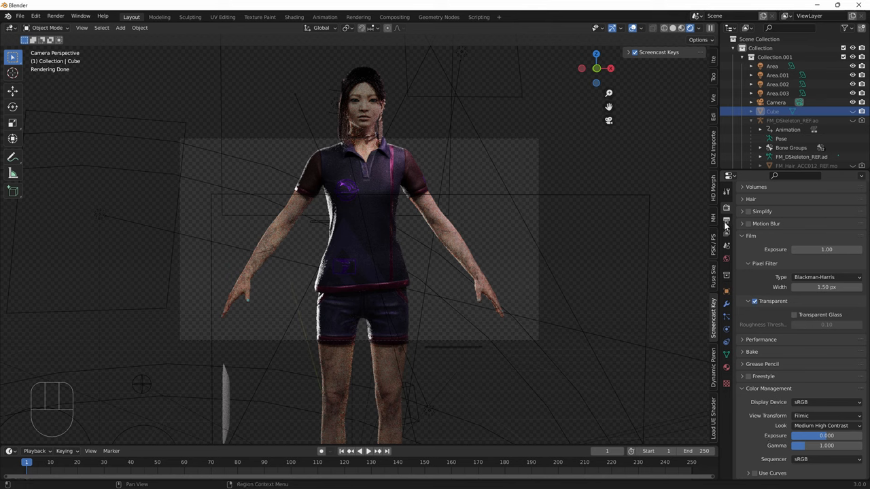
Show Output Properties with 1920×1080 resolution, 24 fps and PNG output.
left_click(725, 219)
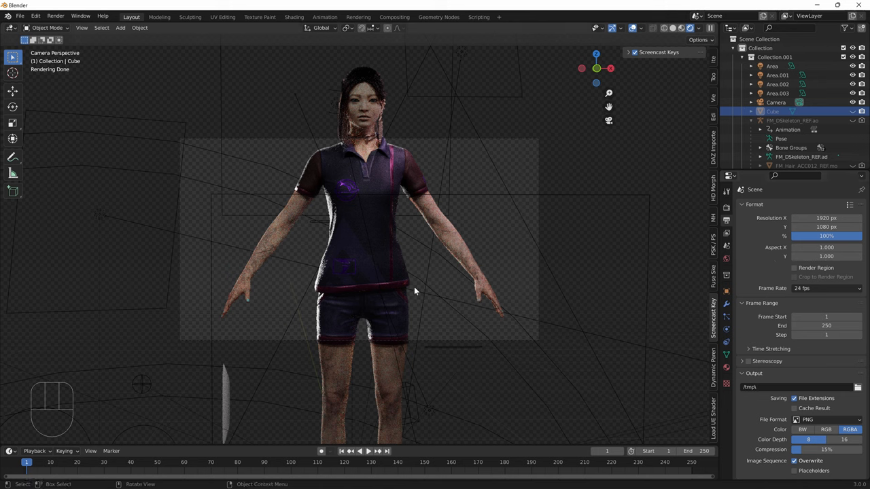
mouse_move(467, 317)
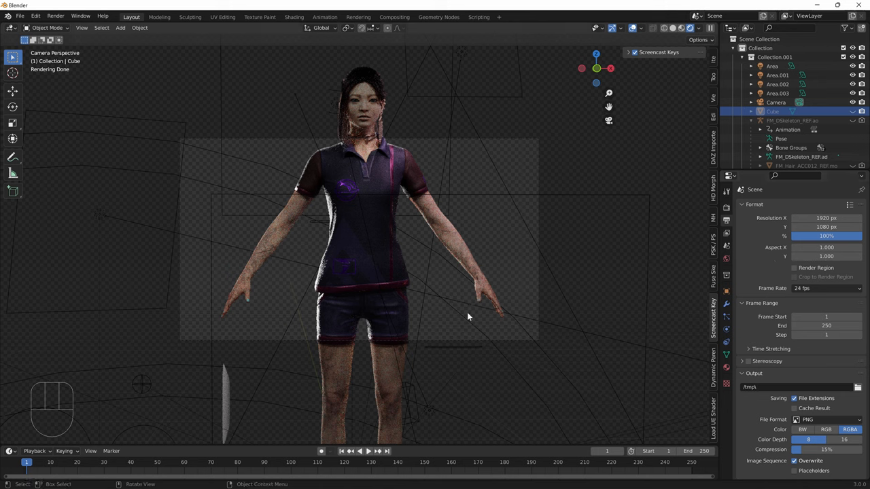
mouse_move(494, 241)
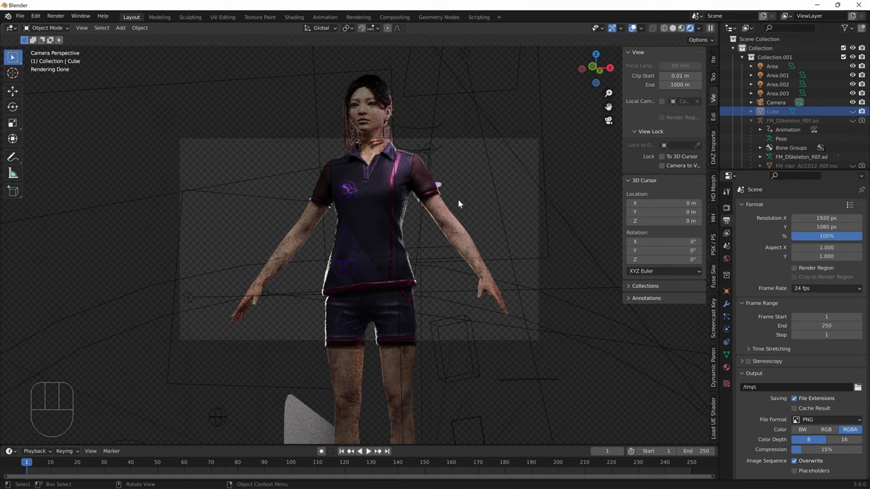
Edit the render resolution fields to 1080 and set the resolution scale to 200%.
key("ctrl+z")
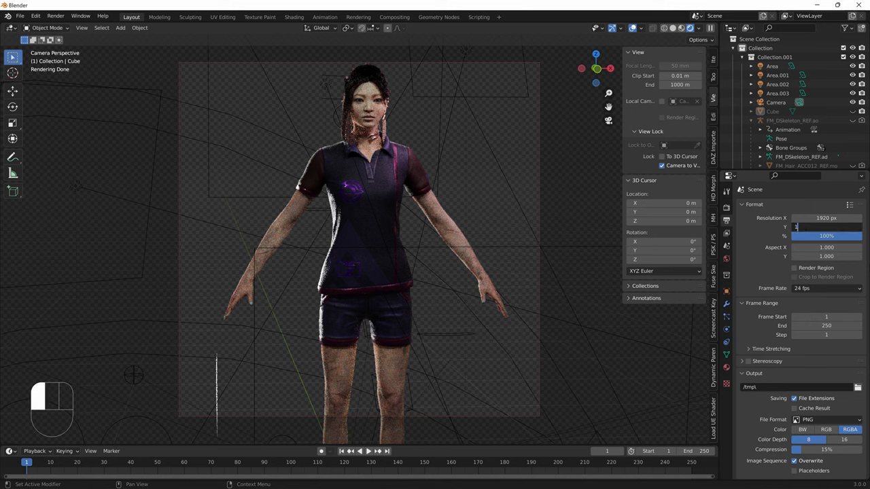
type("1080 px")
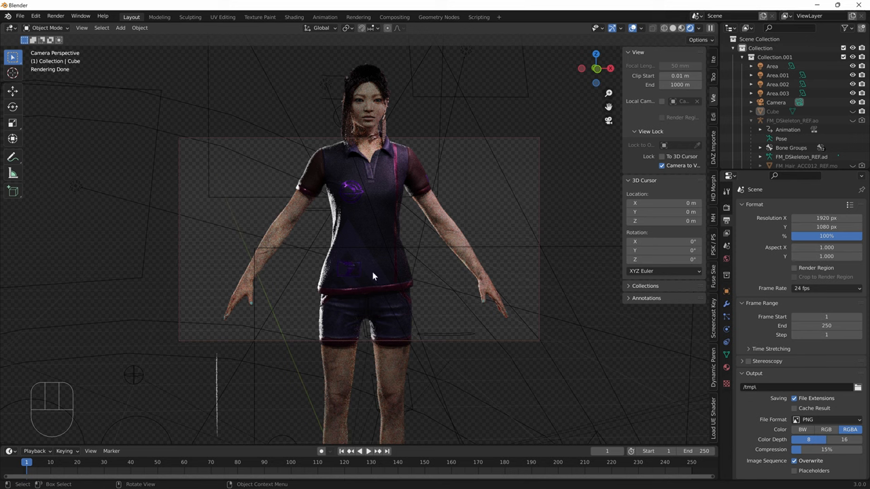
left_click(826, 217)
type("1080")
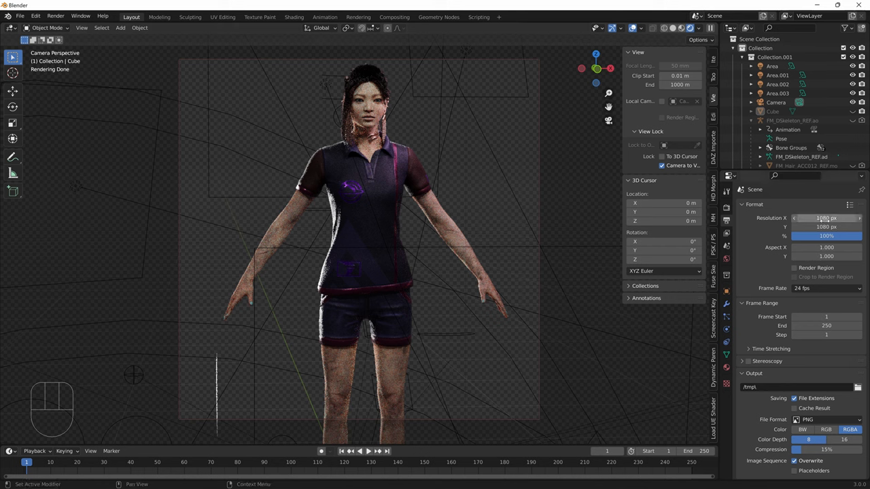
left_click(825, 226)
type("200")
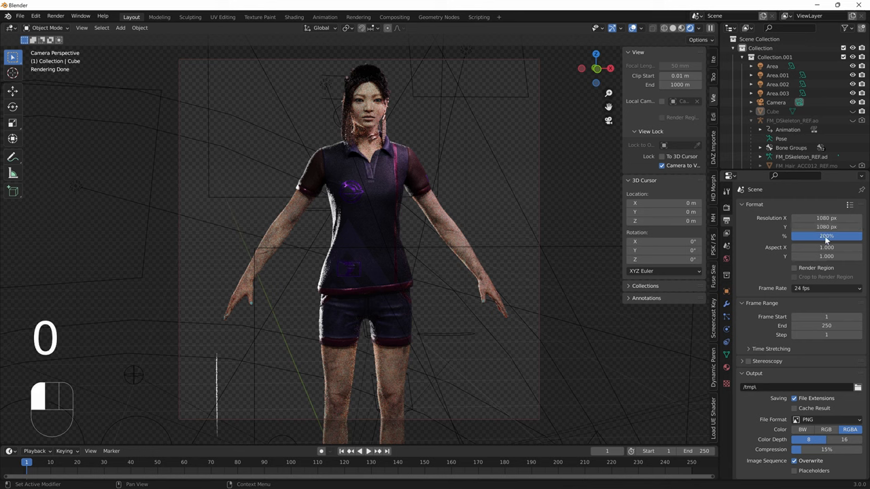
mouse_move(826, 236)
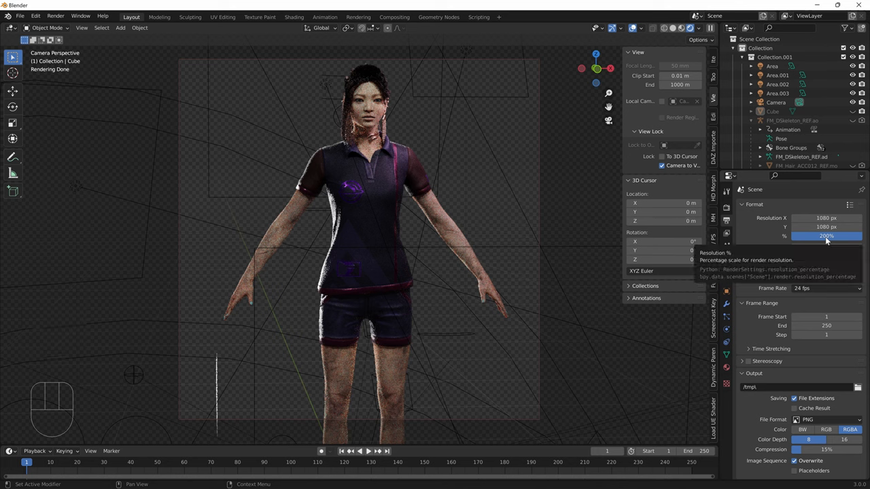
left_click(827, 218)
type("19")
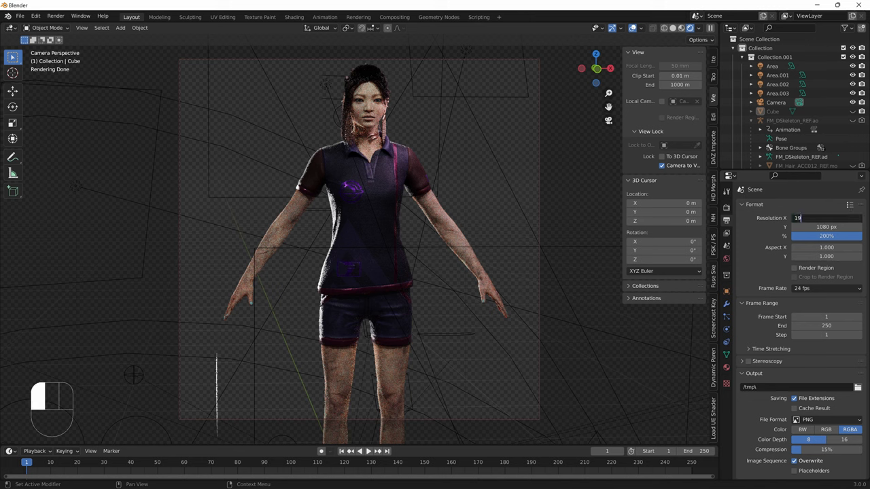
key("Backspace")
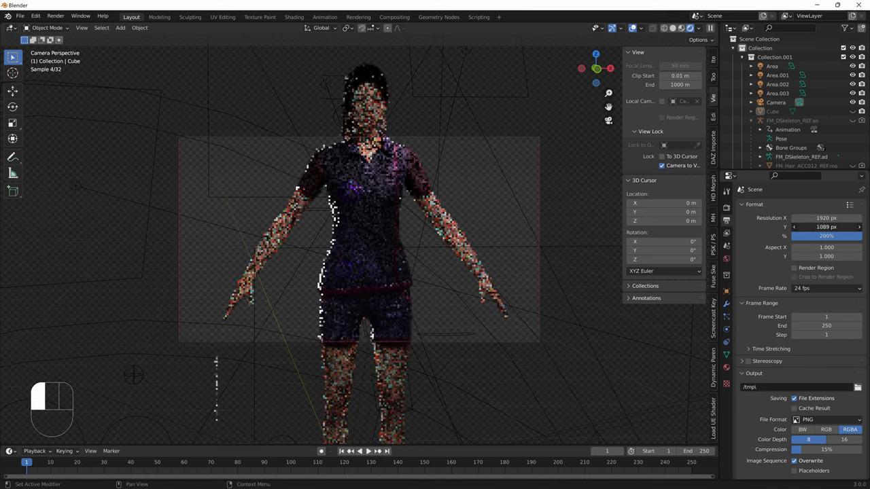
left_click(826, 226)
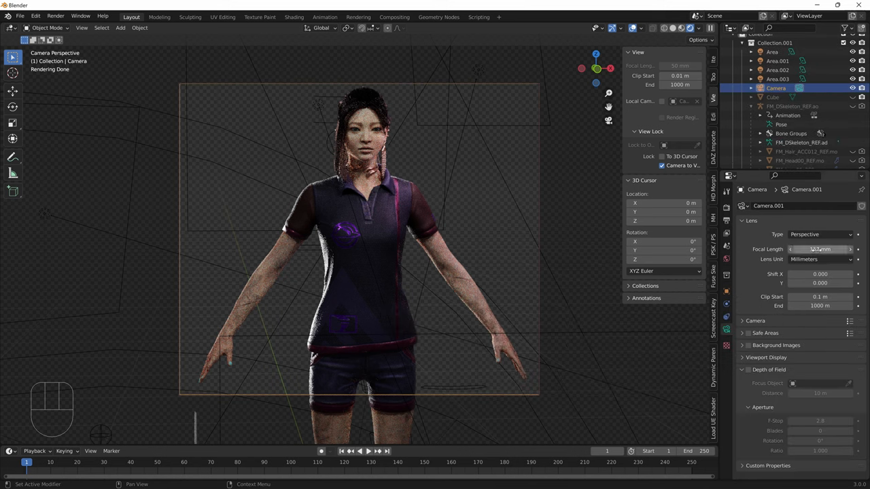
mouse_move(820, 249)
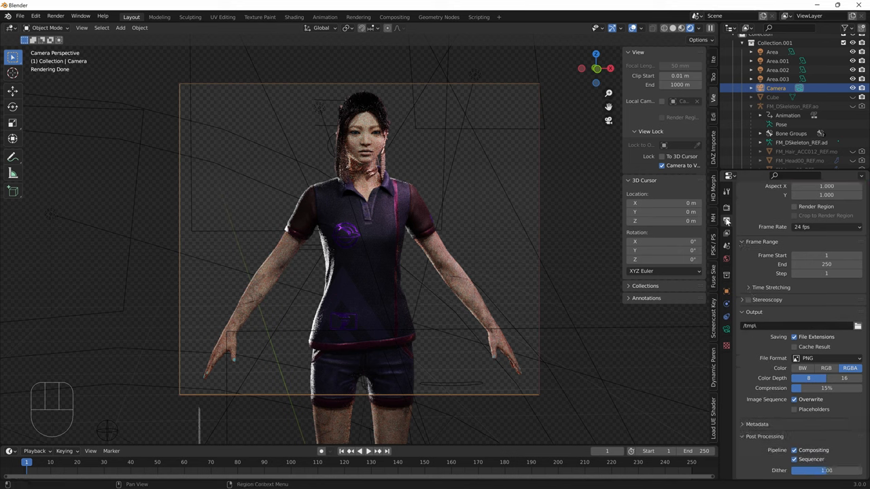
Enable the Denoising Data view layer pass and switch to the Compositing workspace.
left_click(725, 221)
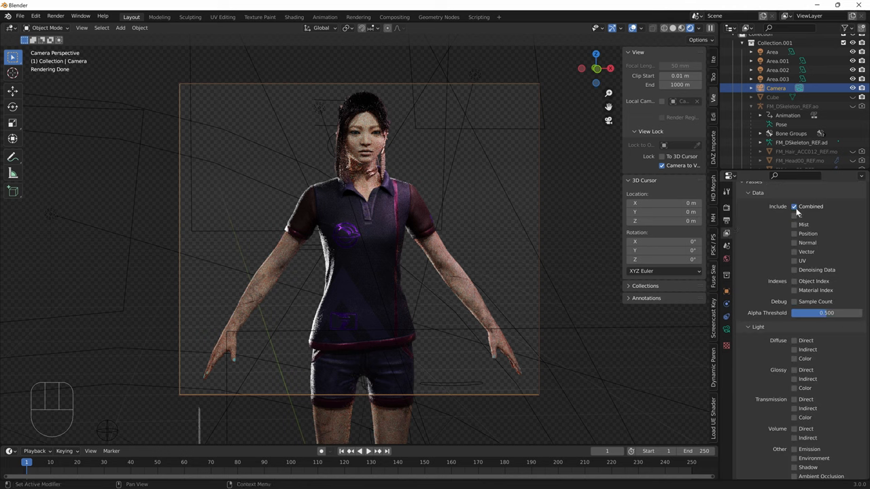
mouse_move(725, 236)
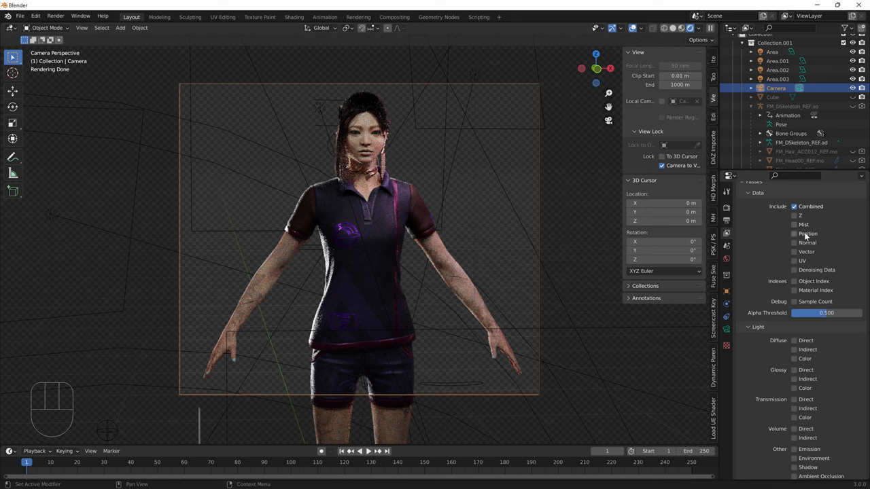
left_click(793, 269)
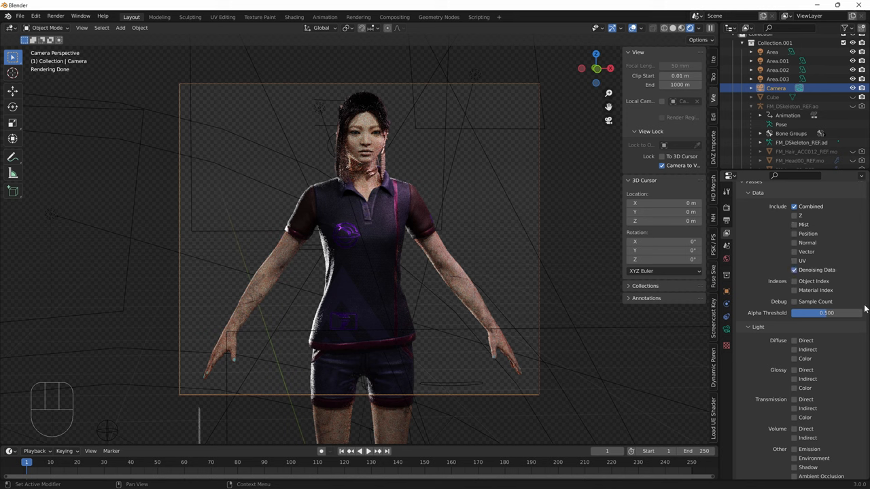
left_click(395, 17)
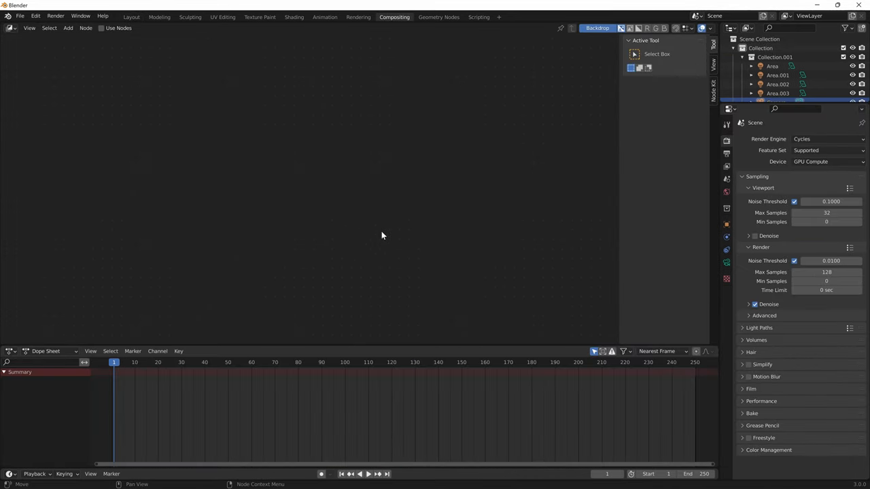
Enable Use Nodes and connect the Denoise node's image output to Composite.
left_click(101, 27)
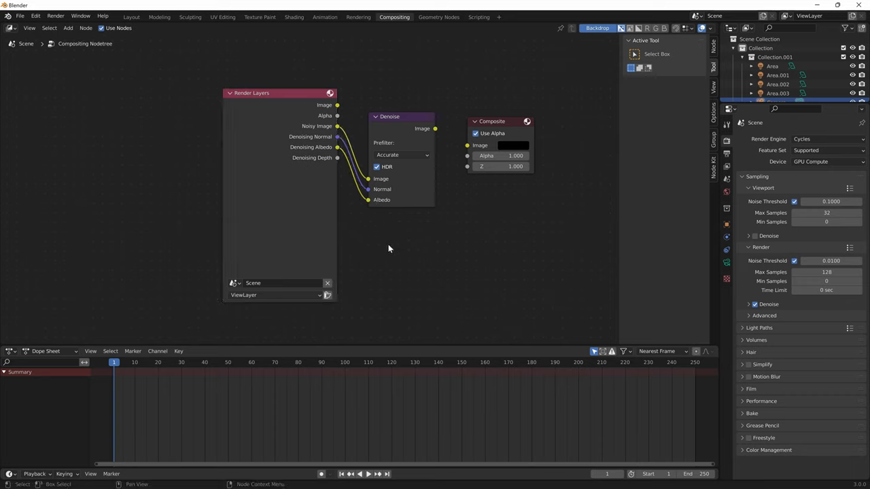
left_click(67, 28)
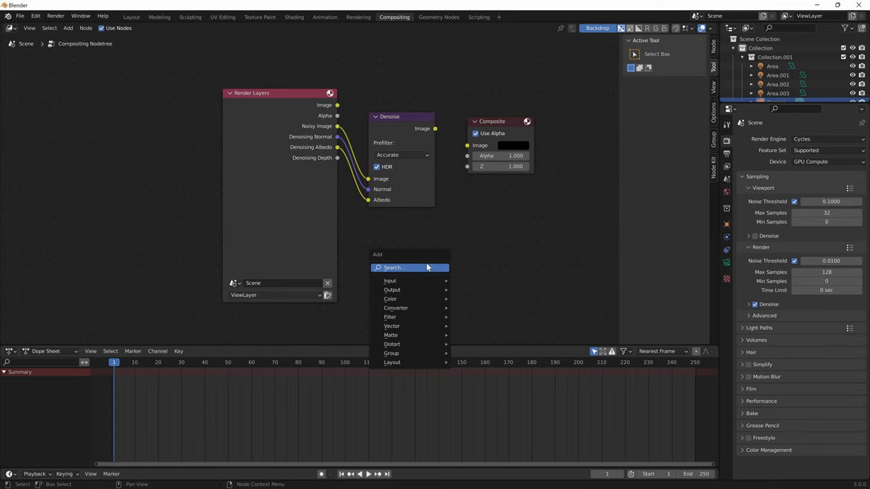
left_click(390, 280)
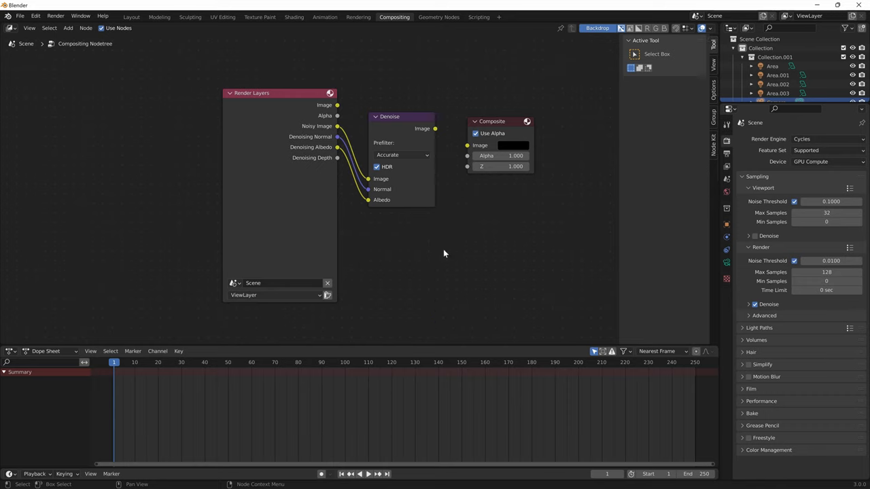
left_click_drag(435, 128, 468, 145)
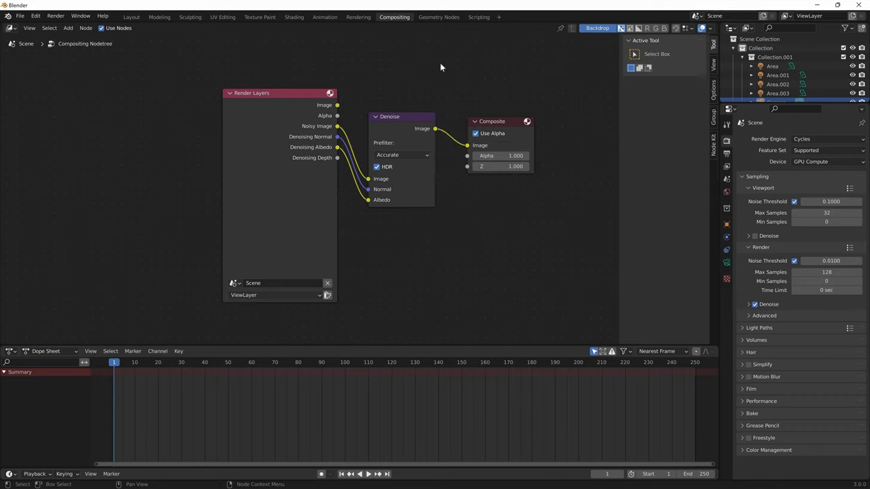
mouse_move(132, 17)
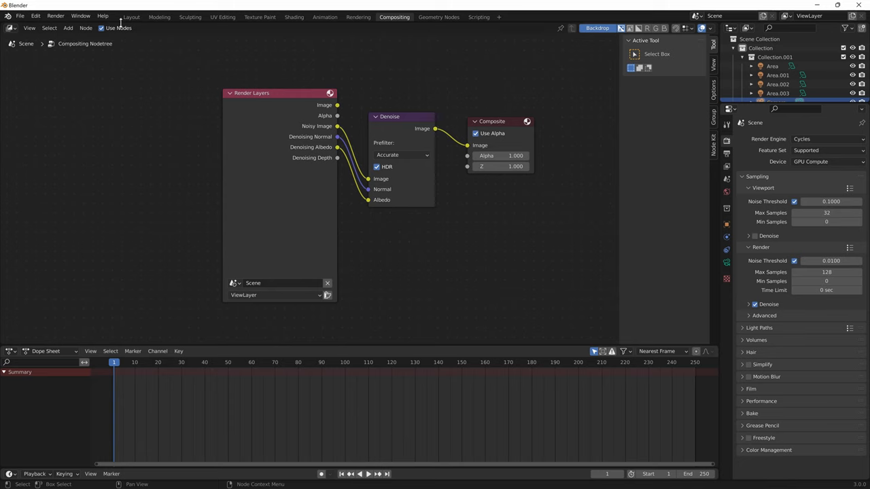
left_click(131, 16)
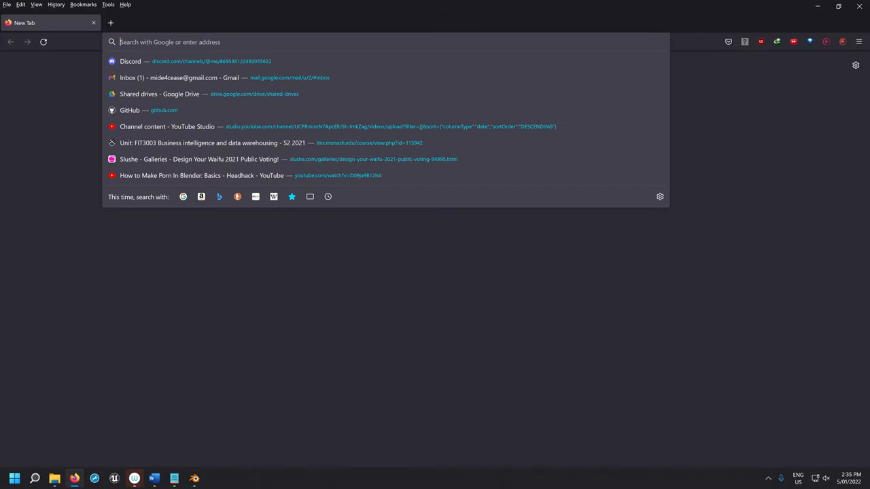
Find the UEShaderScript GitHub repo and download the v1.2.2 release zip.
type("ueshaderscript")
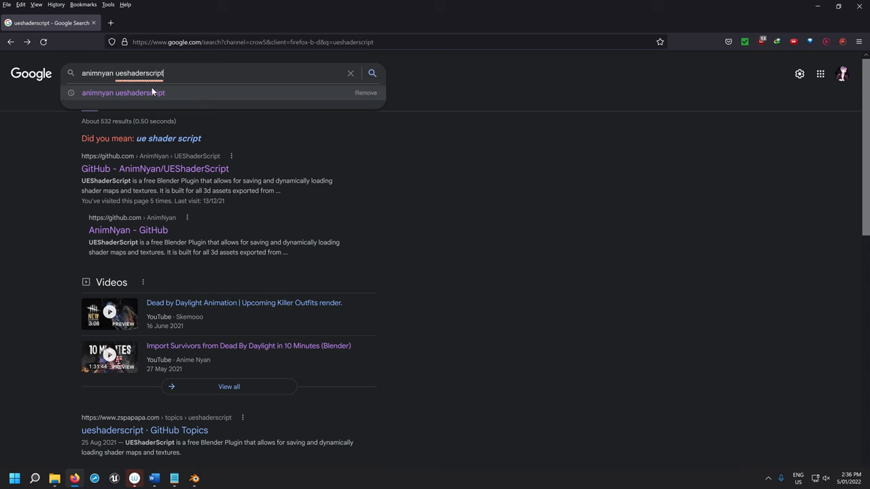
left_click(154, 168)
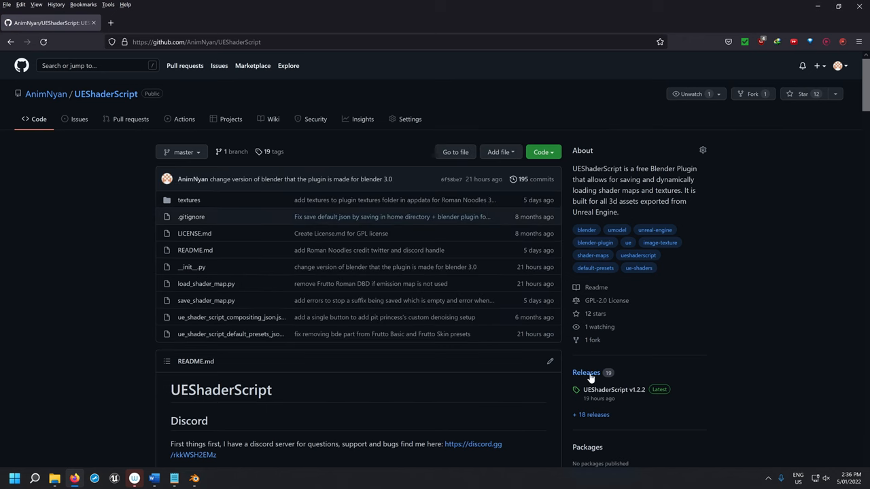
left_click(585, 372)
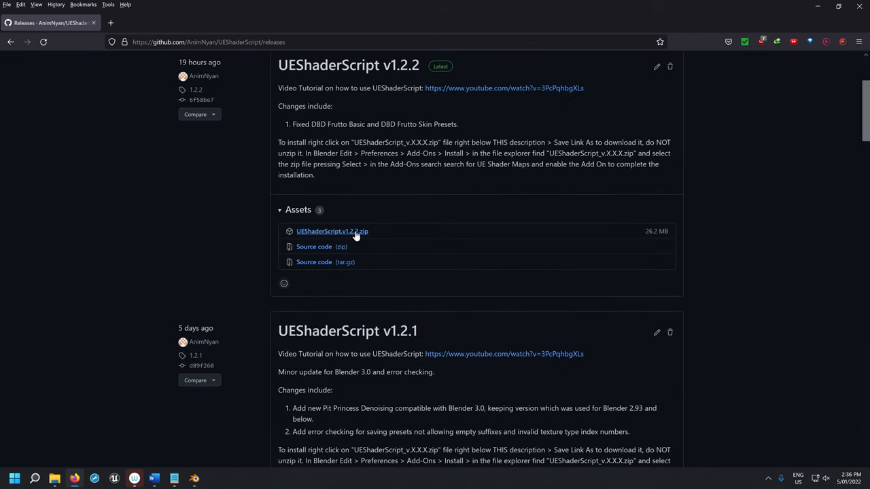
left_click(331, 231)
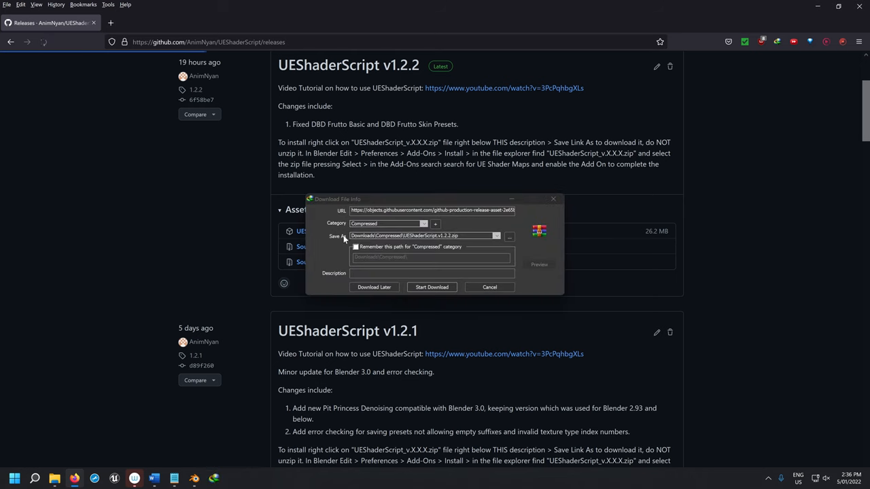
left_click(431, 287)
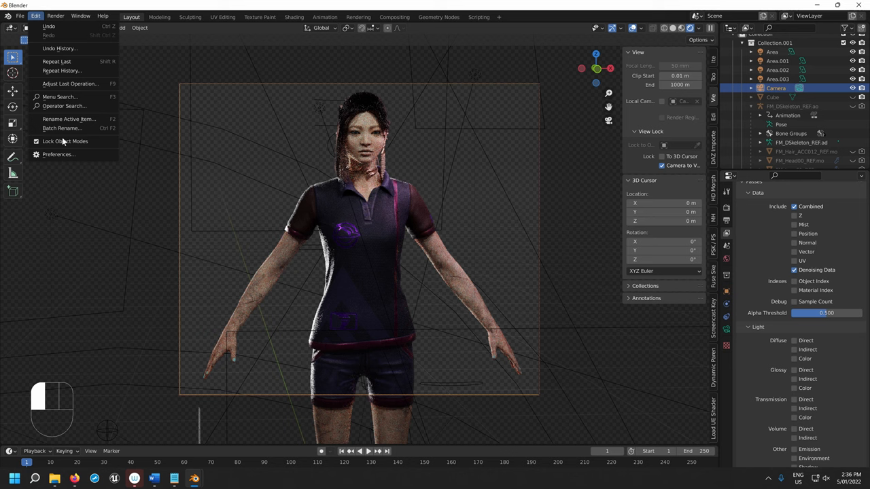
Install UEShaderScript.v1.2.2.zip from Downloads\Compressed as a Blender add-on.
left_click(59, 154)
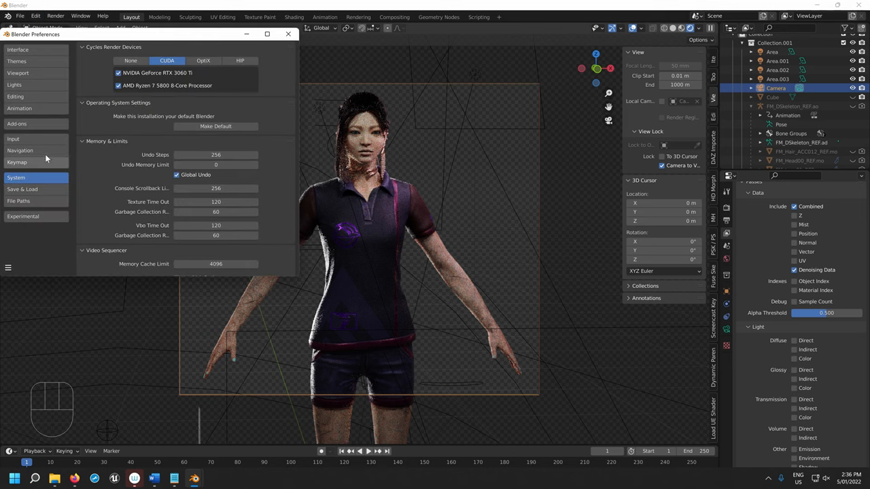
left_click(17, 123)
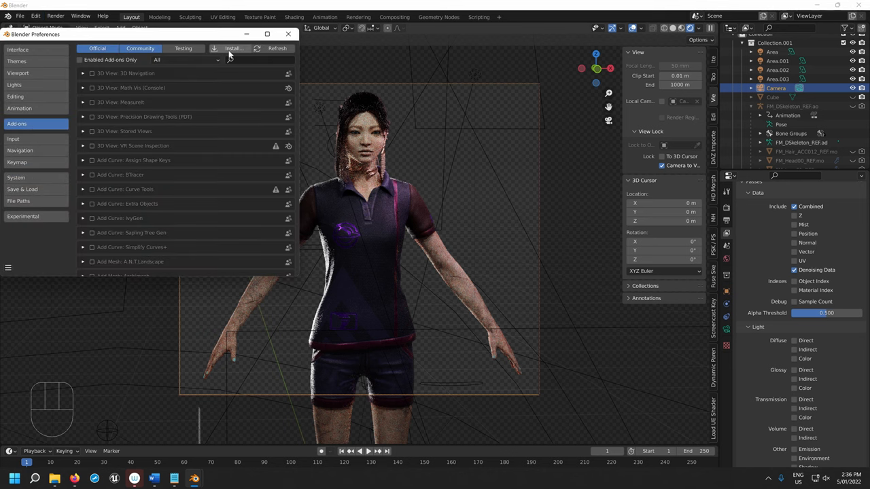
left_click(234, 48)
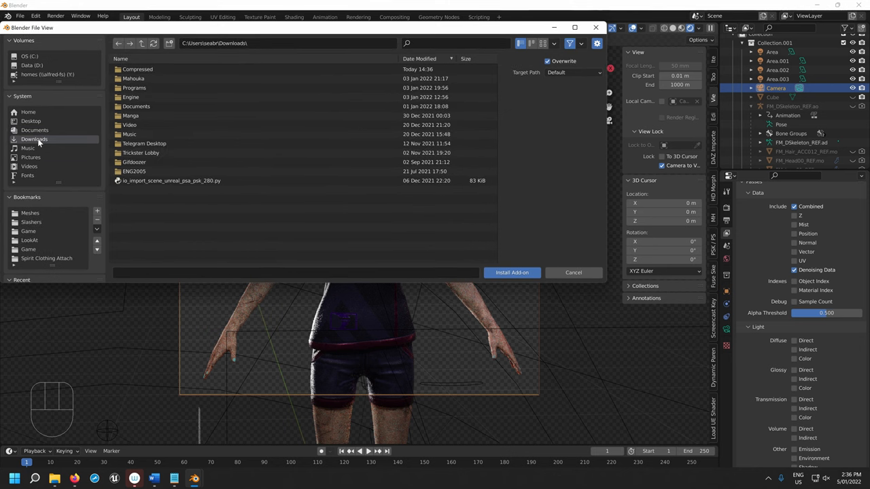
double_click(137, 68)
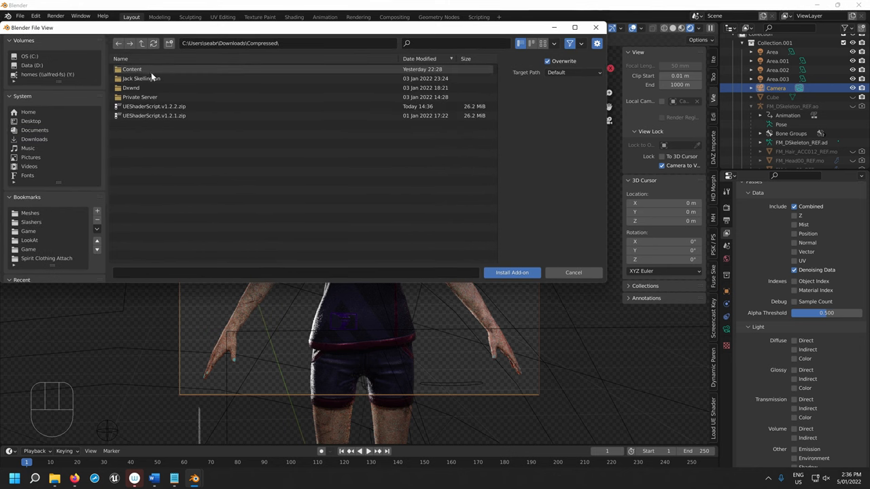
left_click(154, 106)
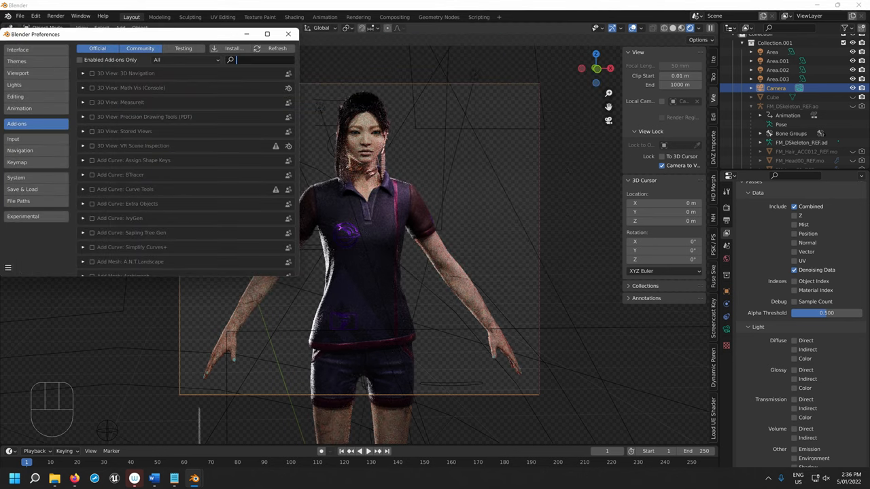
Search add-ons for 'ue' and enable Material: Load Save UE Shader Map Setups.
type("ue sha")
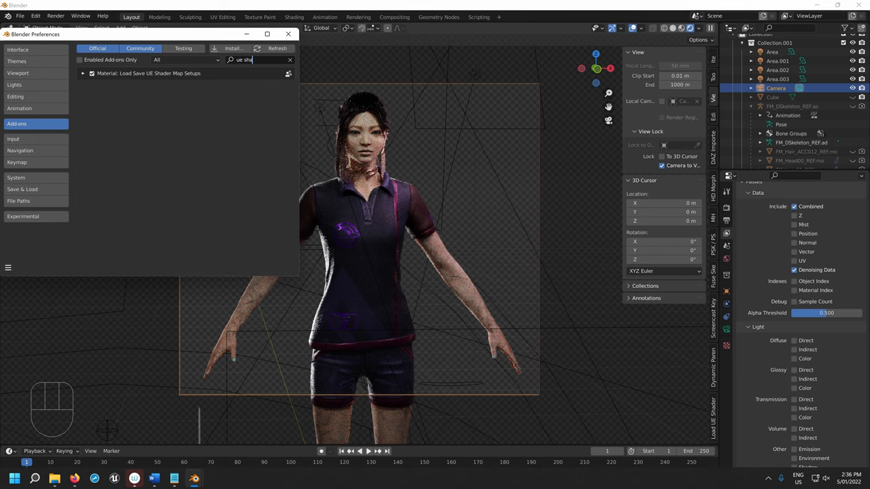
left_click(82, 72)
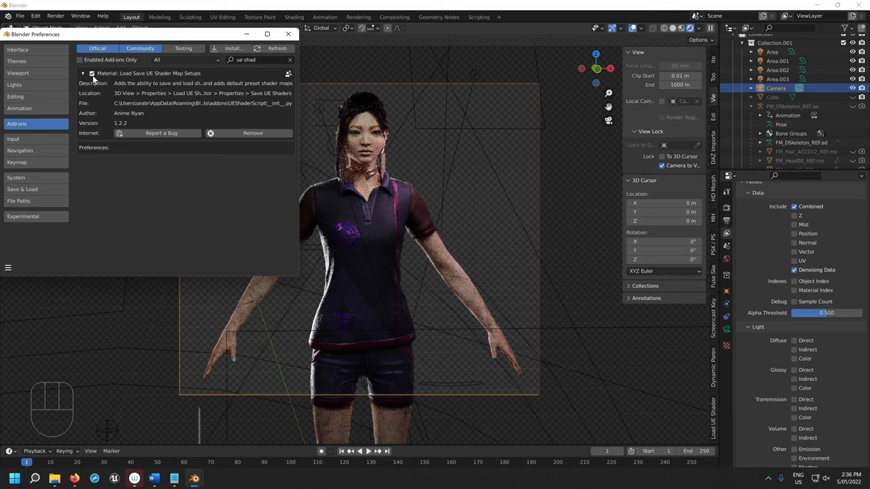
left_click(287, 34)
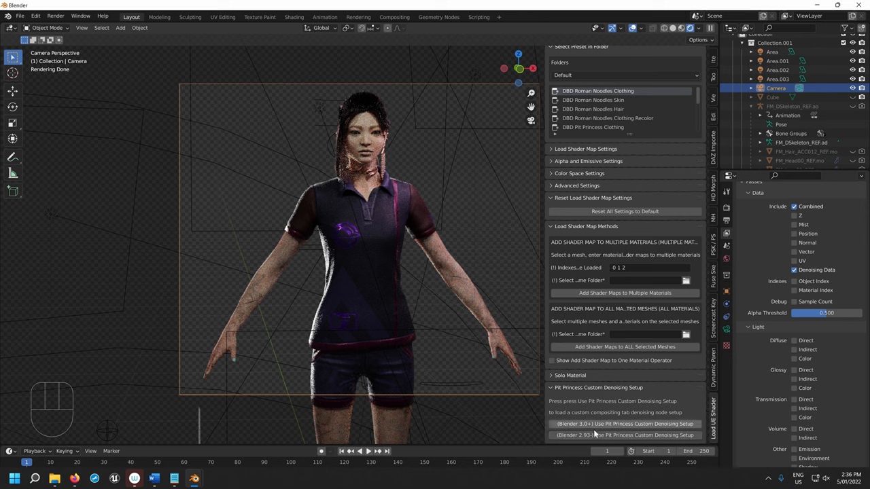
mouse_move(585, 423)
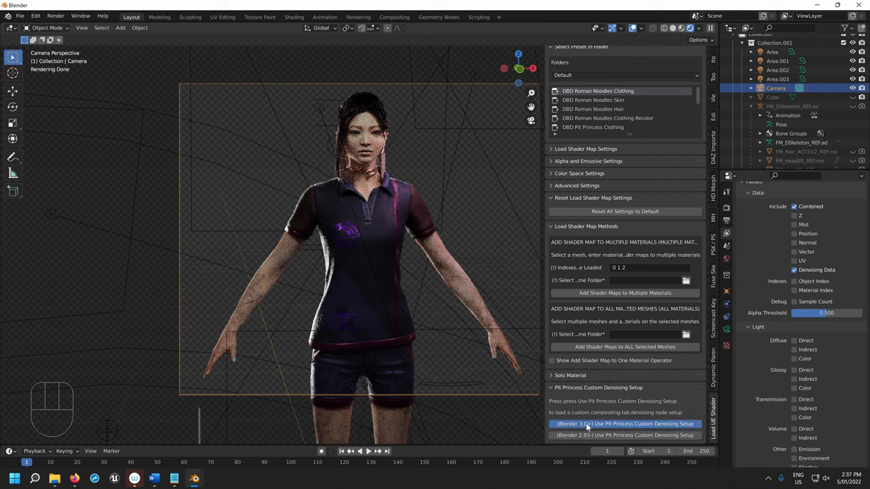
Load the Pit Princess Custom Denoising Setup and view it in the Compositing workspace.
left_click(623, 423)
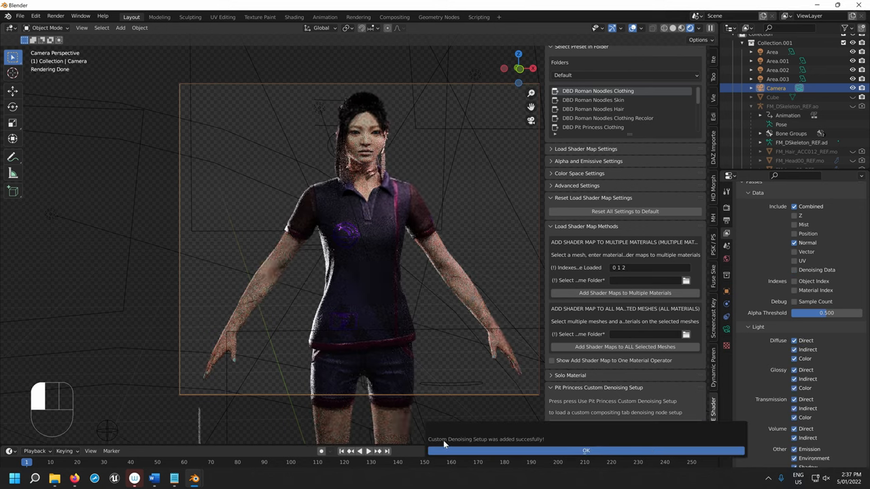
left_click(585, 451)
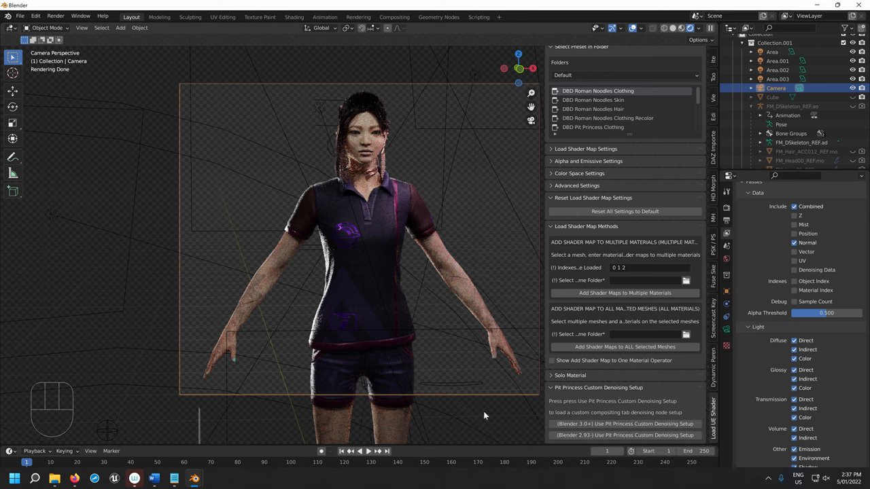
left_click(394, 17)
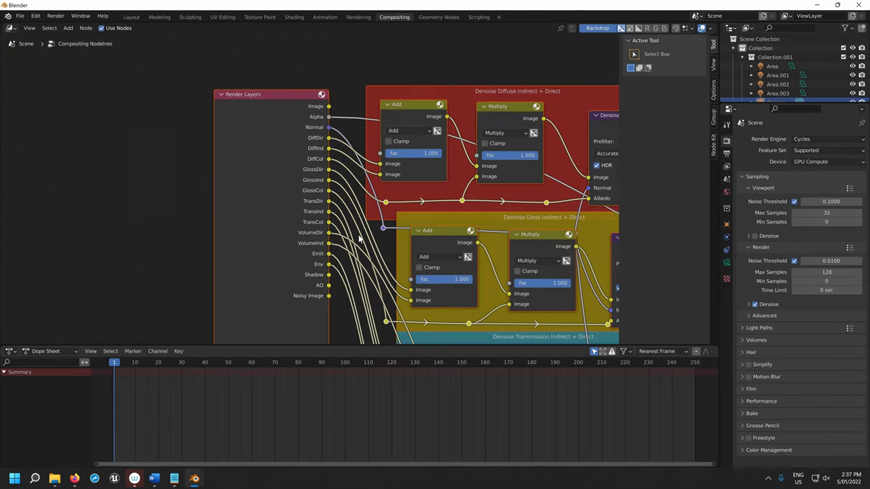
scroll("down", 3)
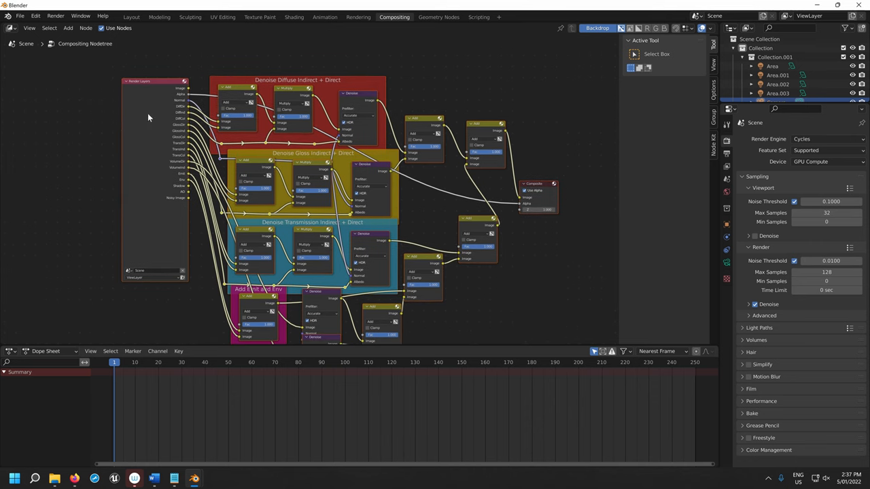
scroll("down", 3)
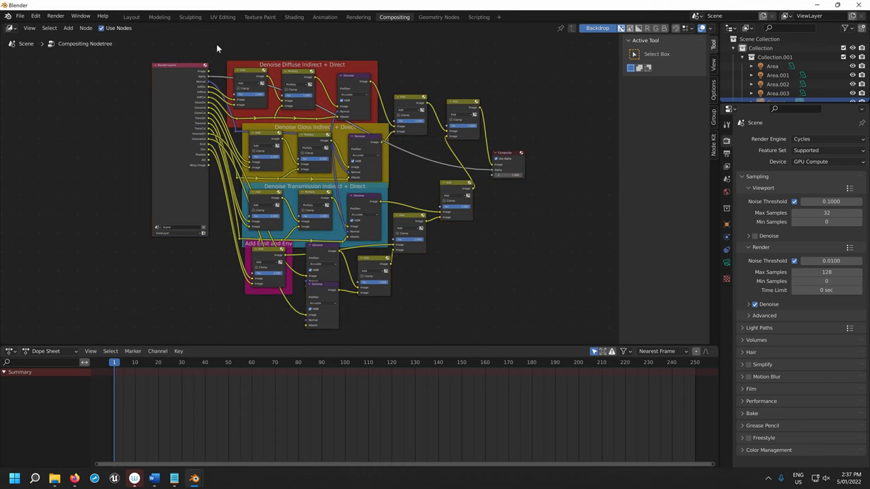
left_click_drag(217, 44, 547, 320)
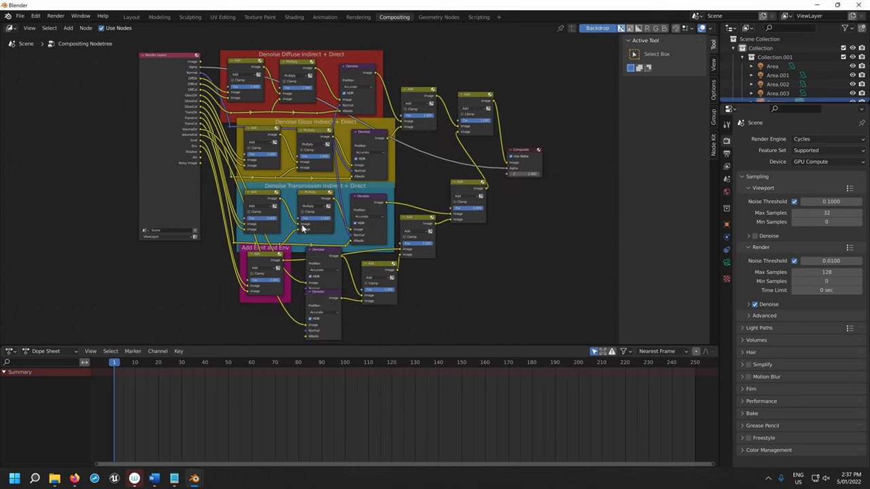
mouse_move(293, 270)
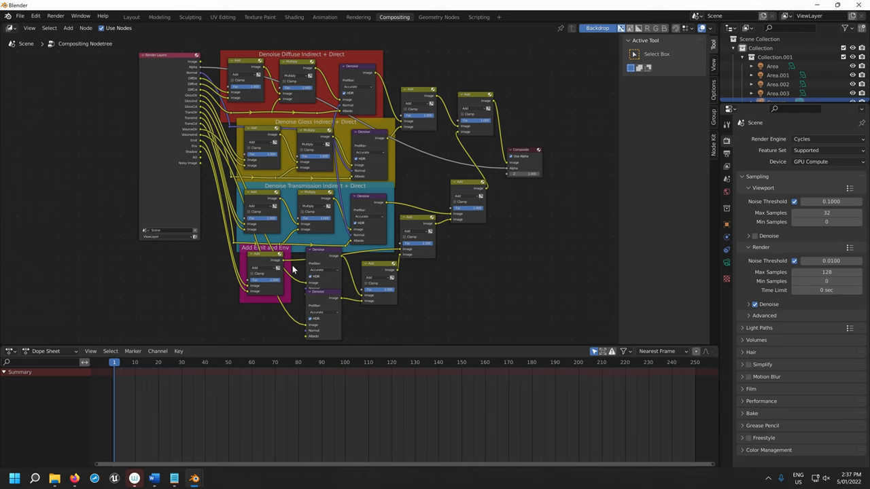
mouse_move(296, 255)
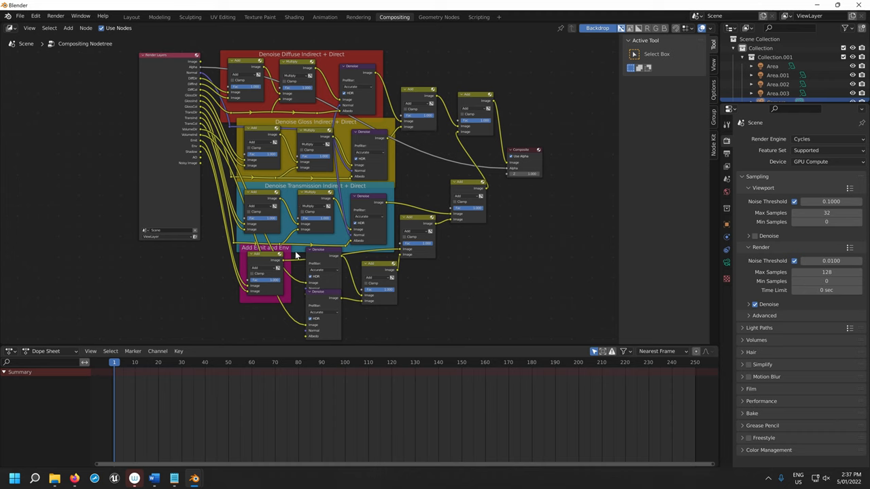
mouse_move(774, 319)
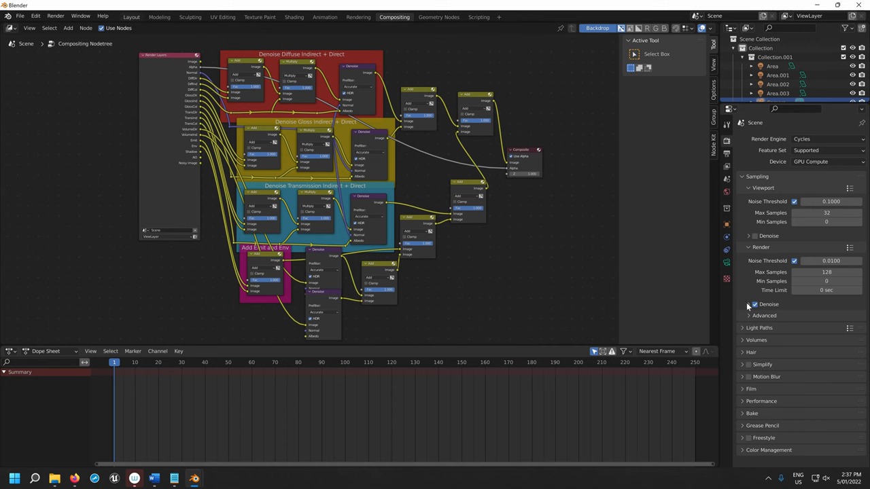
Return to the Layout workspace and scroll down the View Layer passes.
left_click(132, 17)
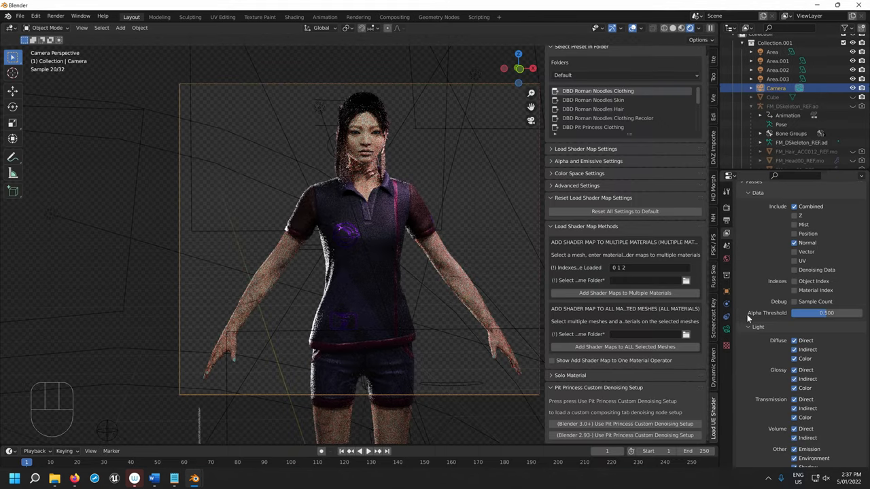
scroll("down", 3)
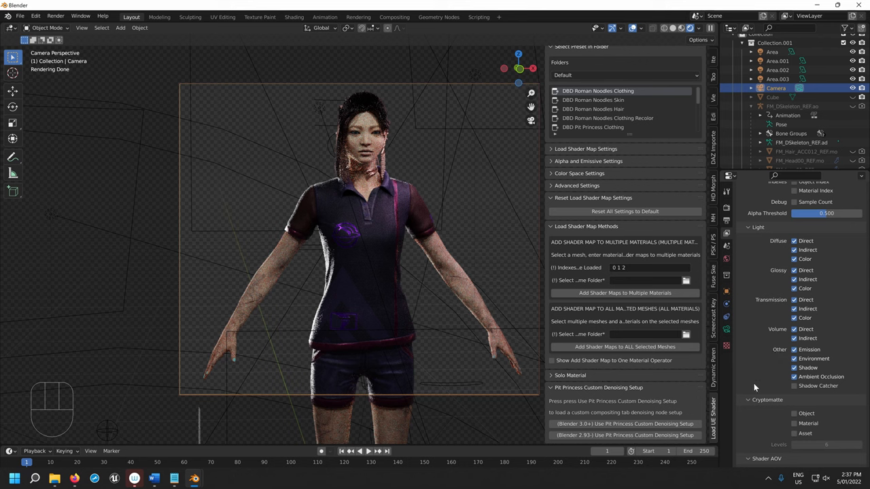
mouse_move(744, 304)
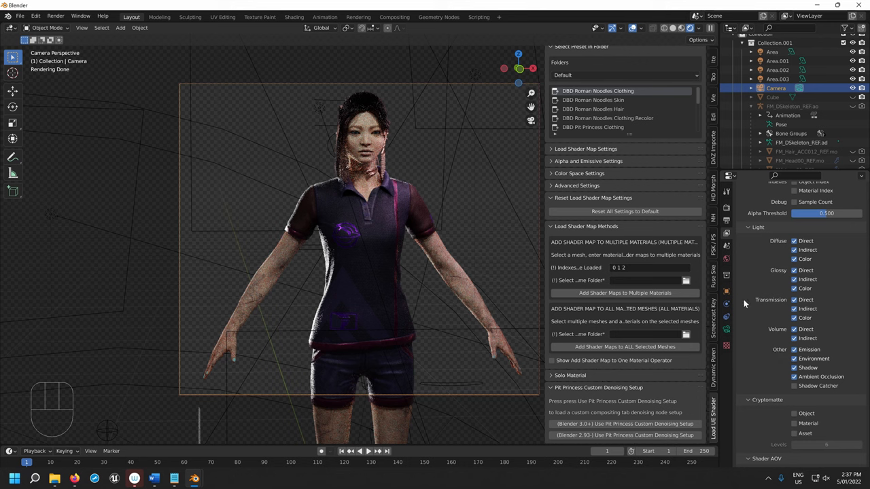
mouse_move(411, 216)
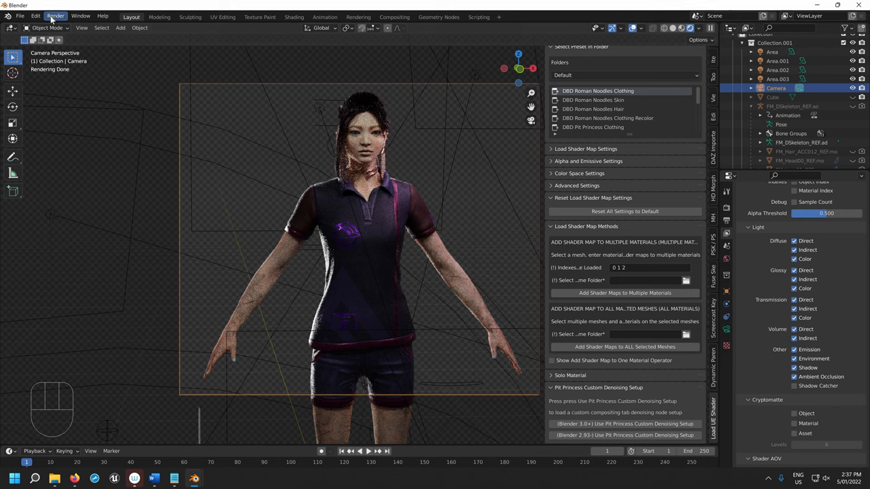
Start a final still render with Render Image.
left_click(55, 16)
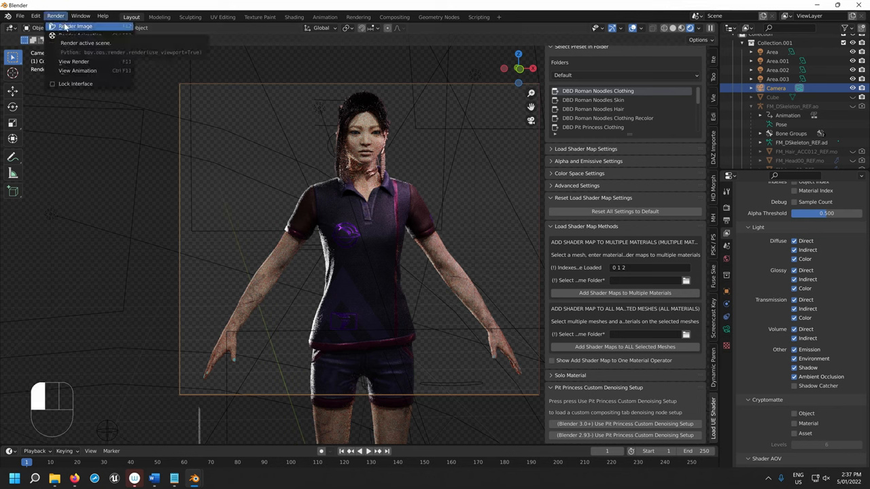
left_click(76, 26)
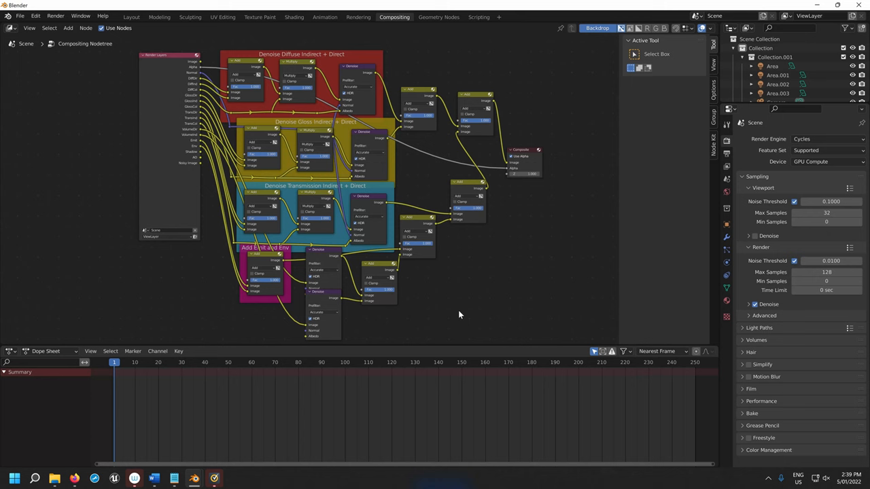
mouse_move(567, 316)
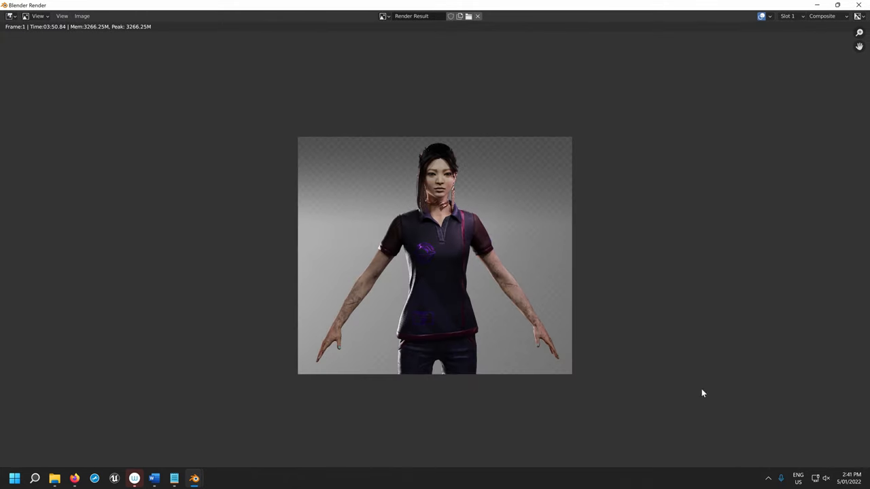
mouse_move(545, 293)
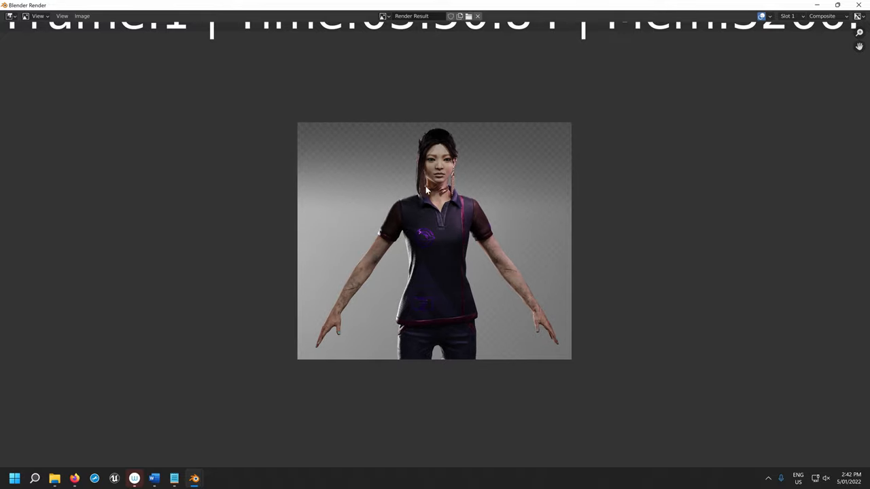
Save the render as 'Feng Recolor Denoise Tutorial.png' in C:\Seabrook\Blender Renders, then preview Layout in Rendered shading.
left_click(82, 15)
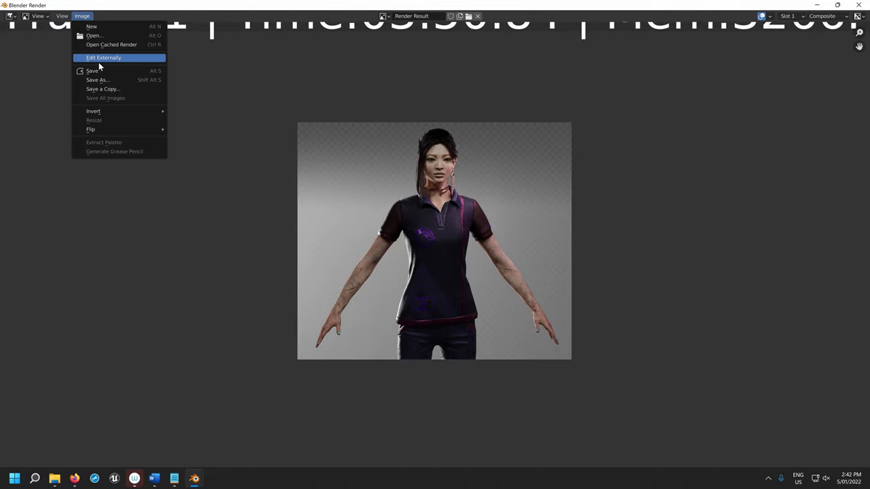
left_click(97, 79)
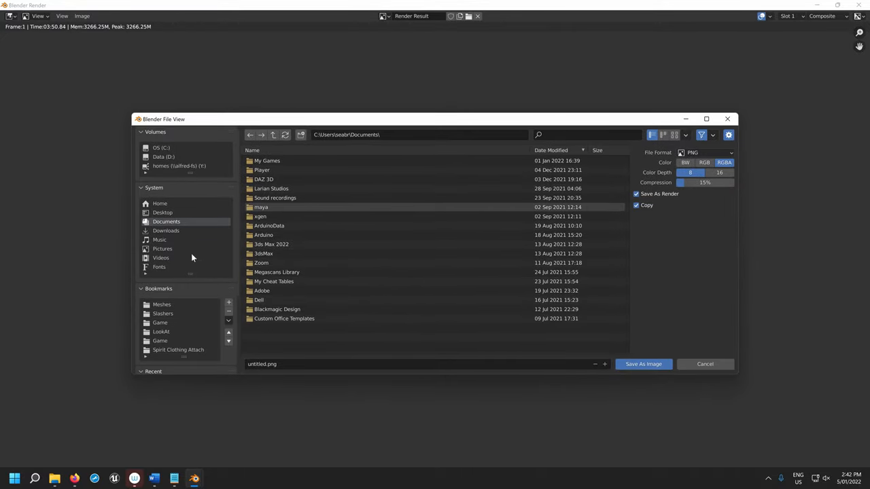
left_click(161, 147)
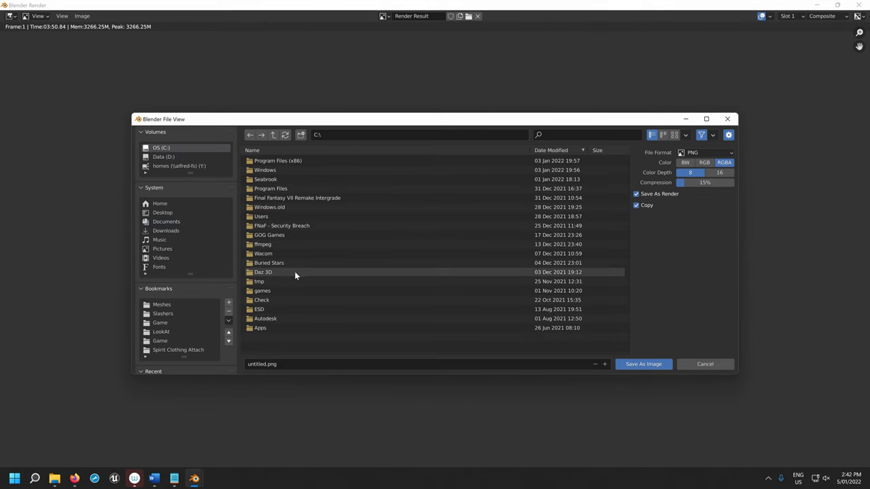
double_click(265, 179)
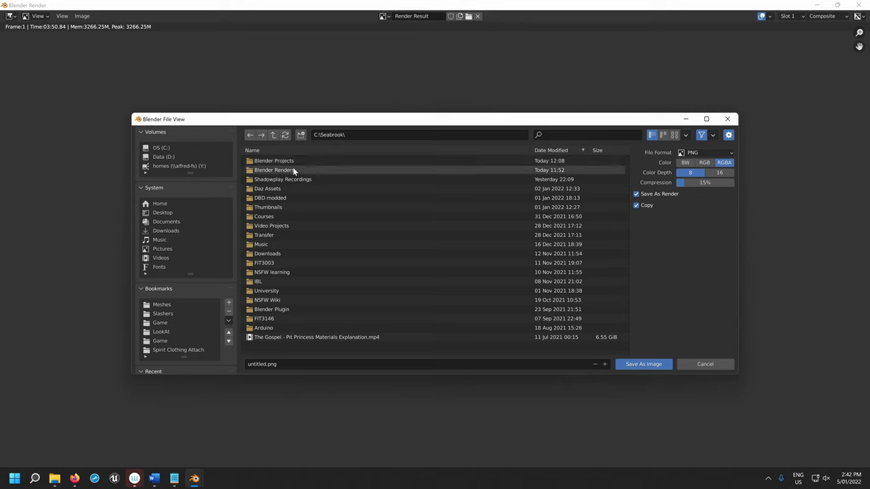
double_click(274, 170)
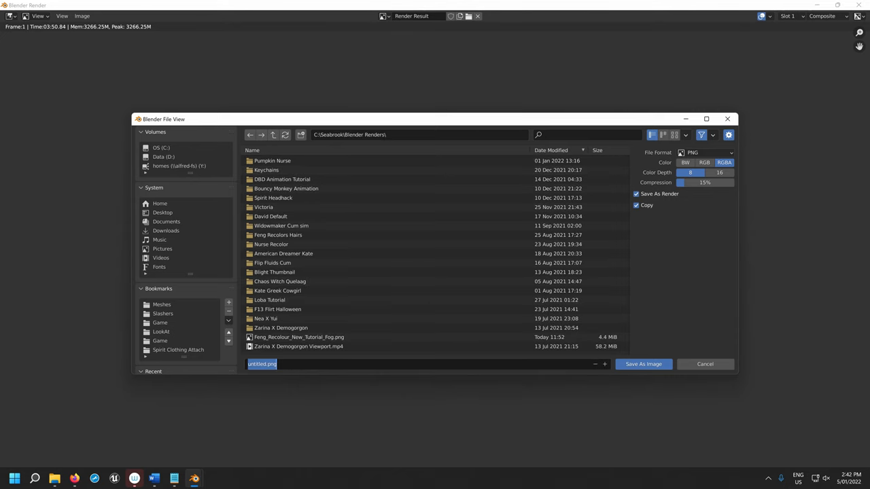
type("Feng Recolor Denoise Tutoria")
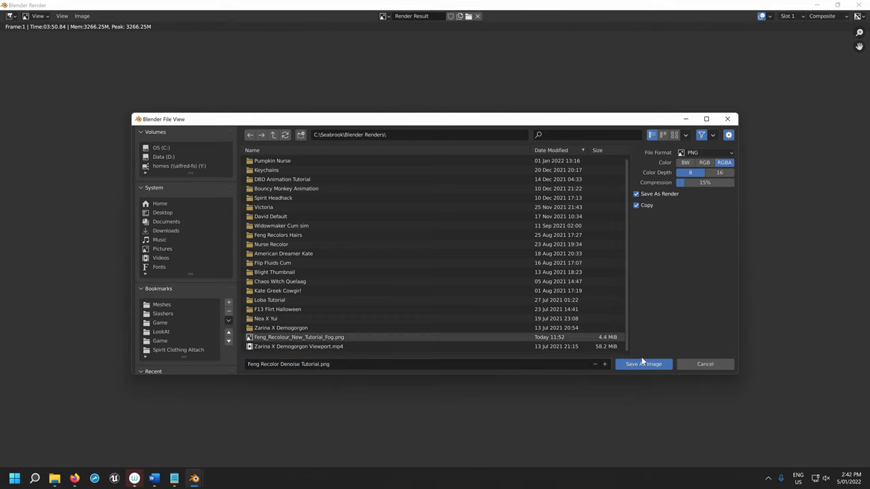
left_click(642, 364)
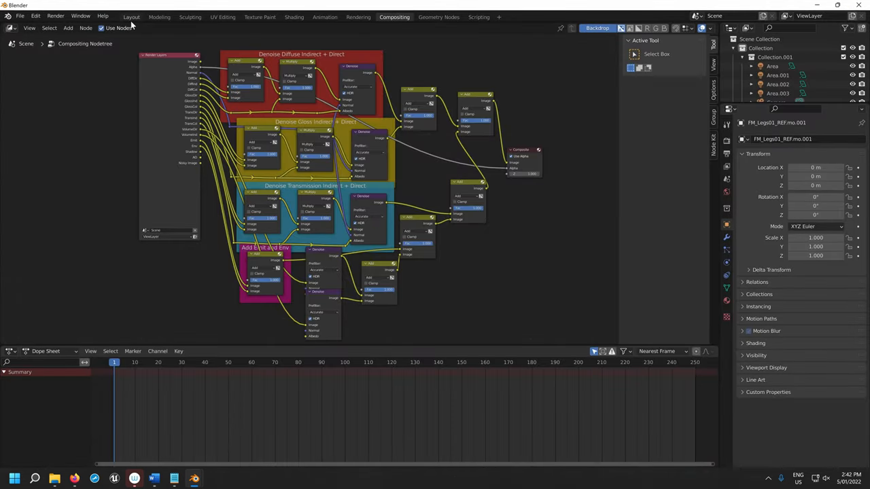
left_click(131, 17)
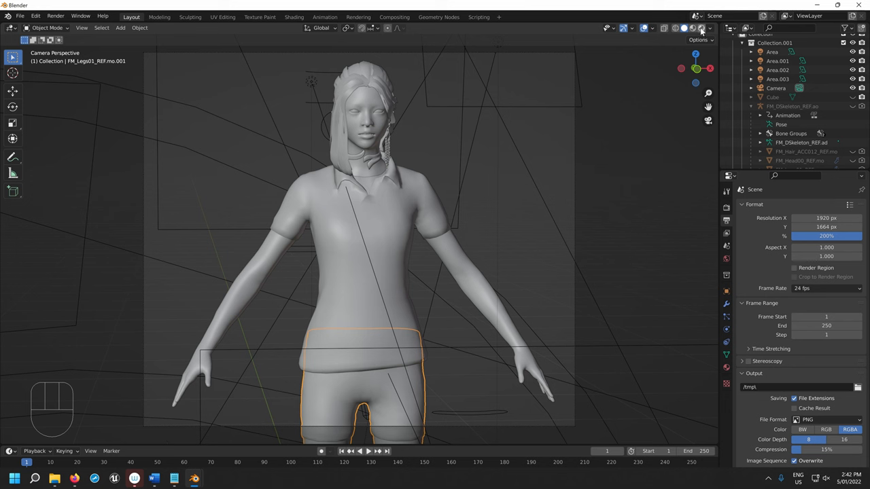
left_click(691, 28)
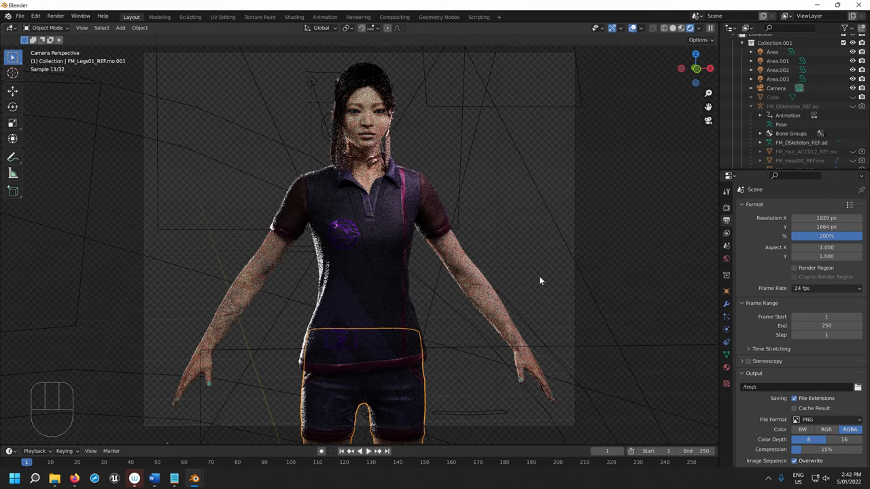